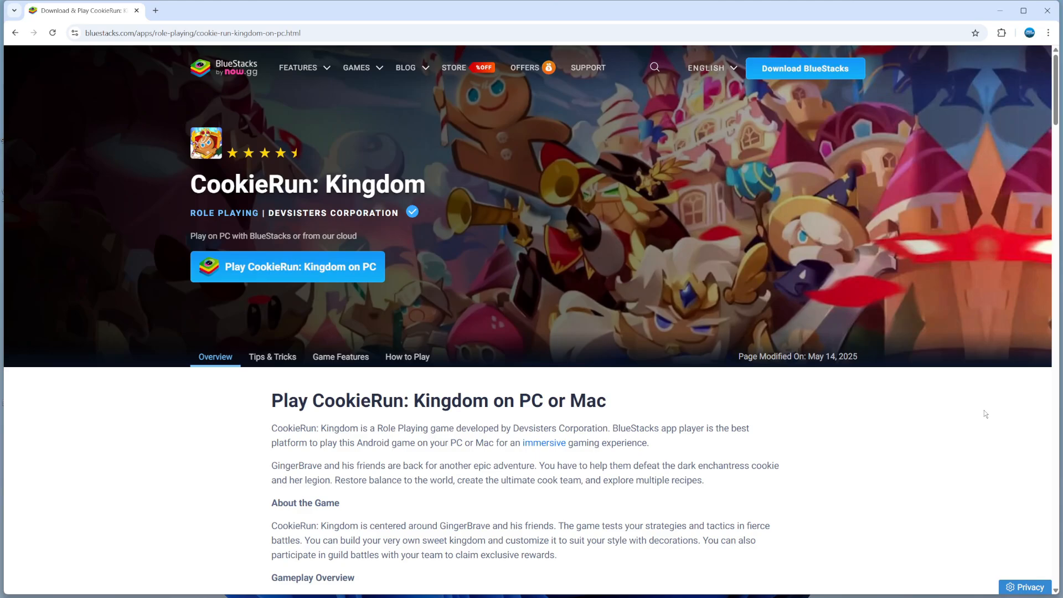
{"action": "mouse_move", "coordinate": [1020, 439]}
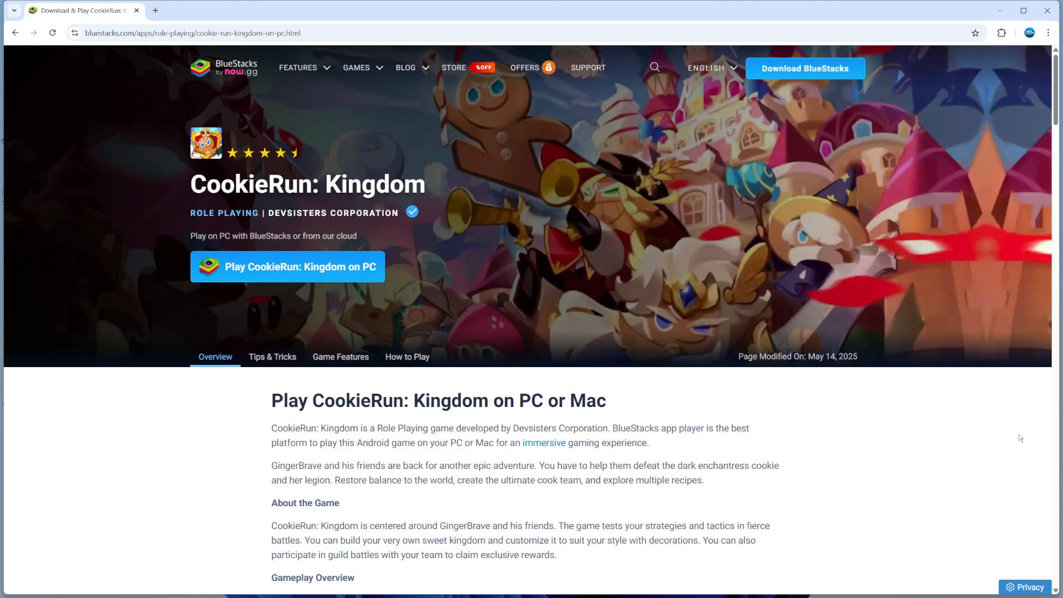
{"action": "mouse_move", "coordinate": [1020, 438]}
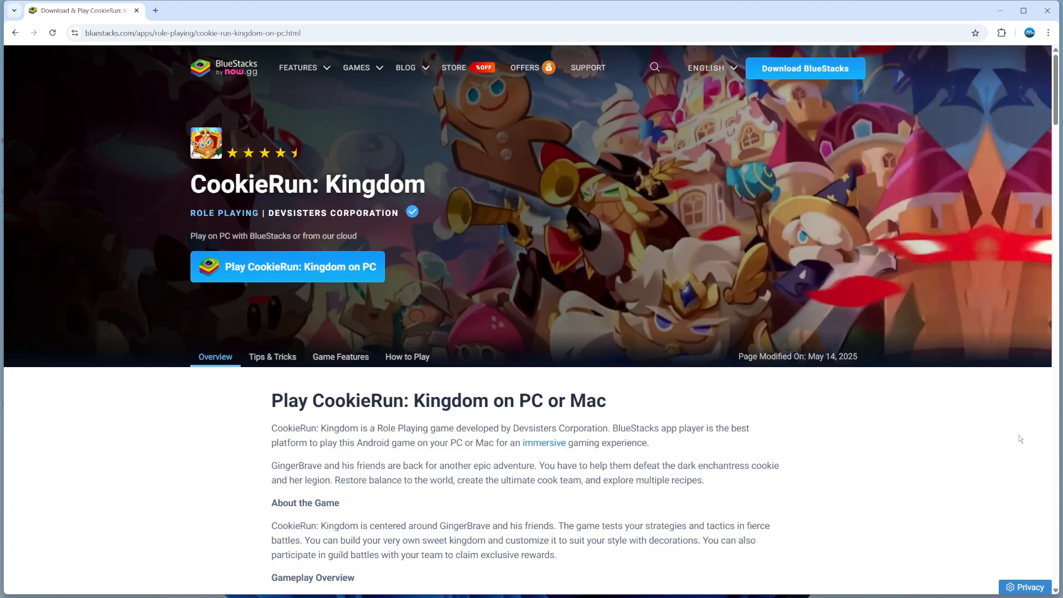
{"action": "mouse_move", "coordinate": [869, 377]}
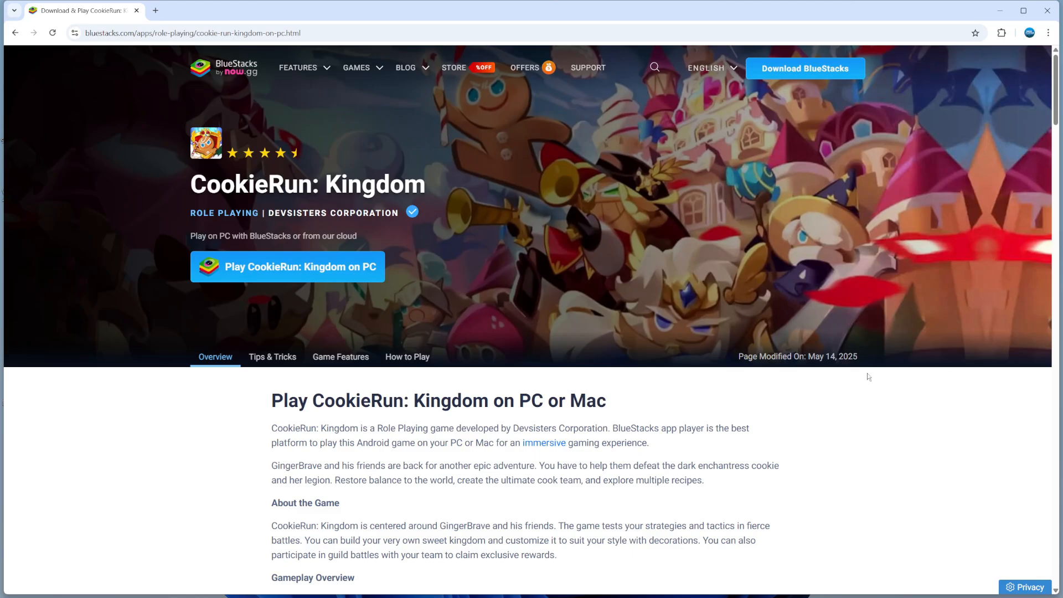
{"action": "mouse_move", "coordinate": [631, 234]}
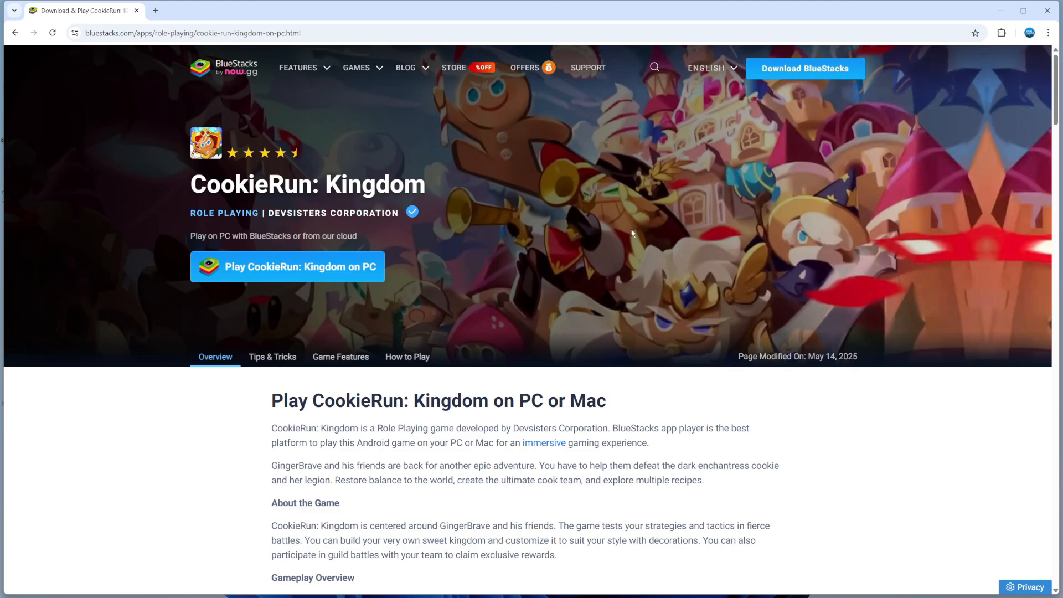
{"action": "mouse_move", "coordinate": [565, 270]}
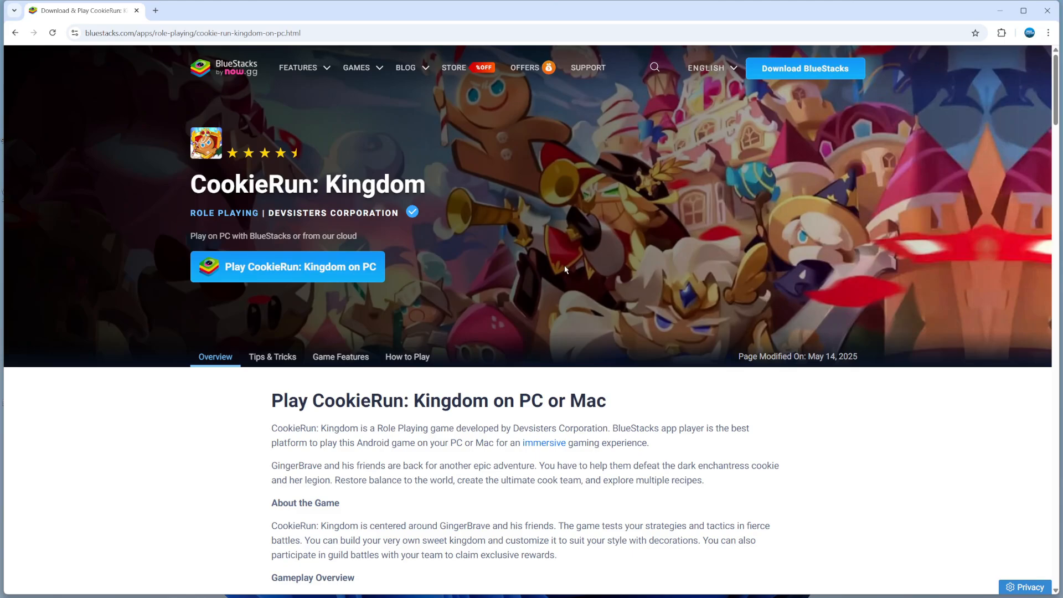
{"action": "mouse_move", "coordinate": [334, 274]}
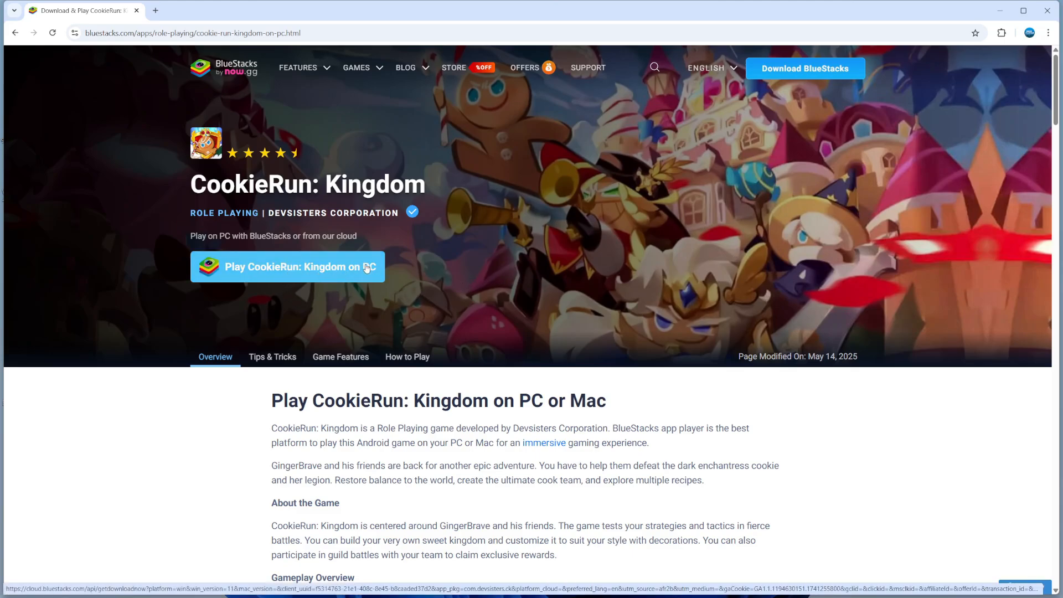
- Download the BlueStacks installer from the CookieRun: Kingdom page and run the .exe from Downloads
{"action": "left_click", "coordinate": [285, 267]}
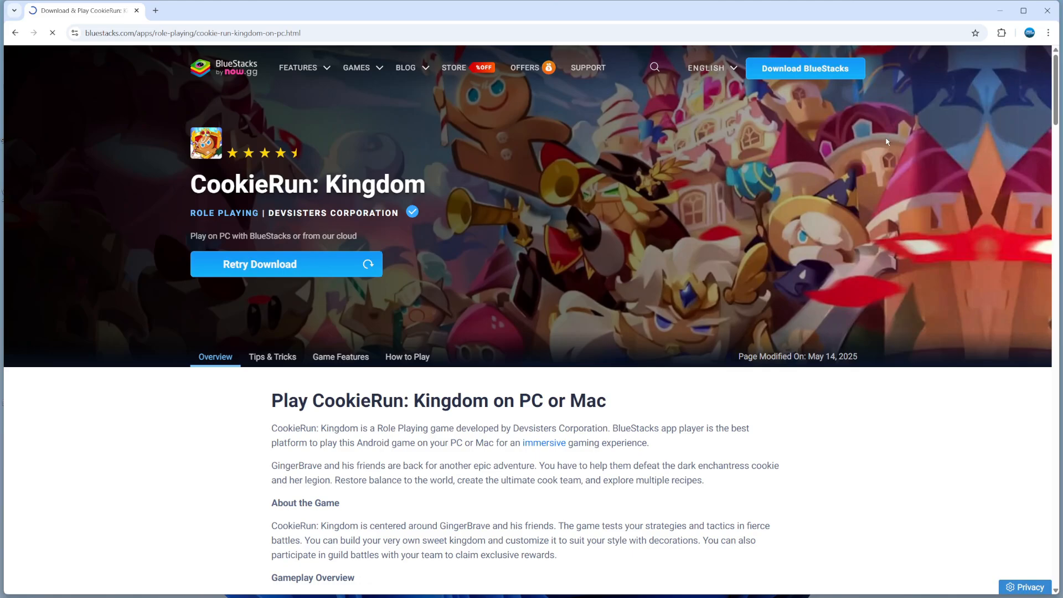
{"action": "left_click", "coordinate": [1011, 32]}
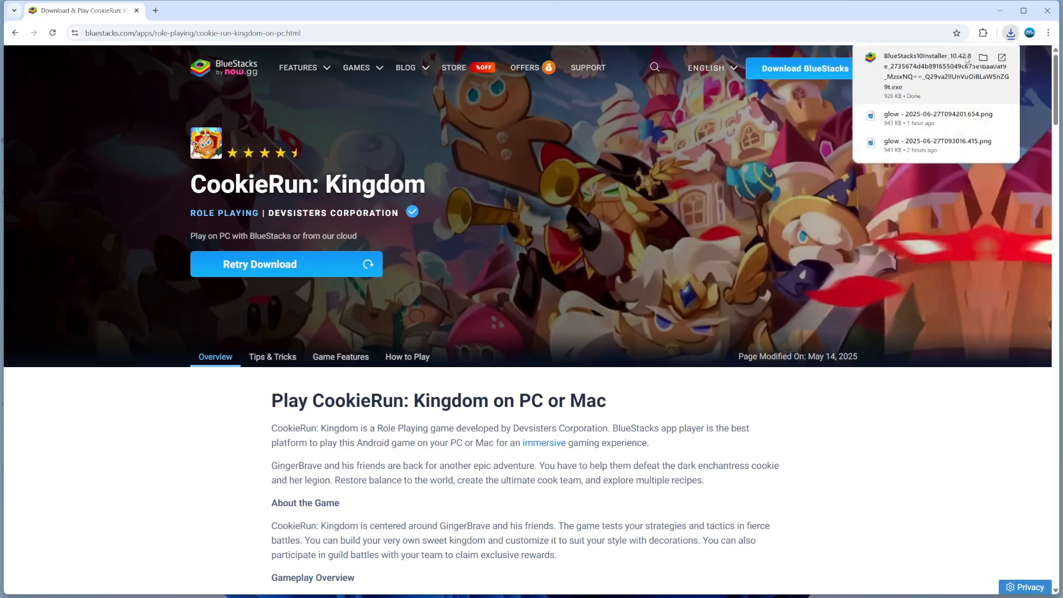
{"action": "mouse_move", "coordinate": [917, 84]}
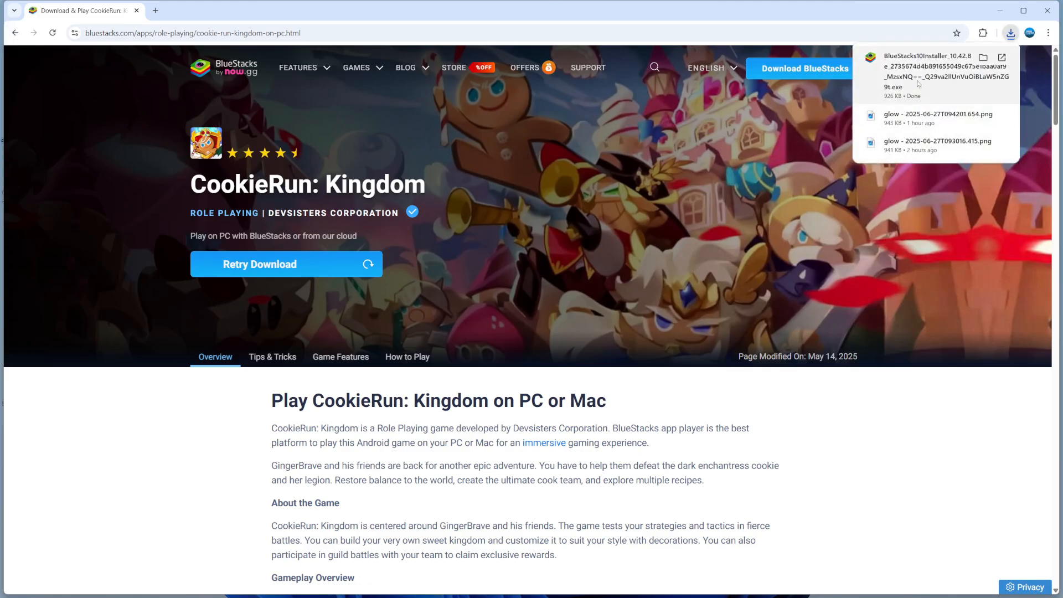
{"action": "left_click", "coordinate": [609, 293]}
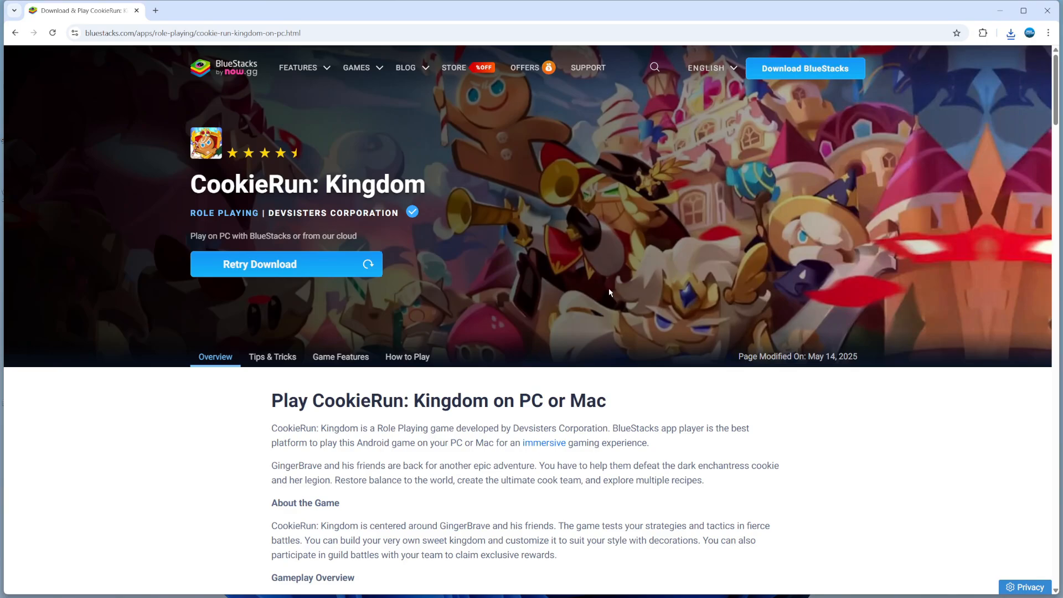
{"action": "mouse_move", "coordinate": [622, 348]}
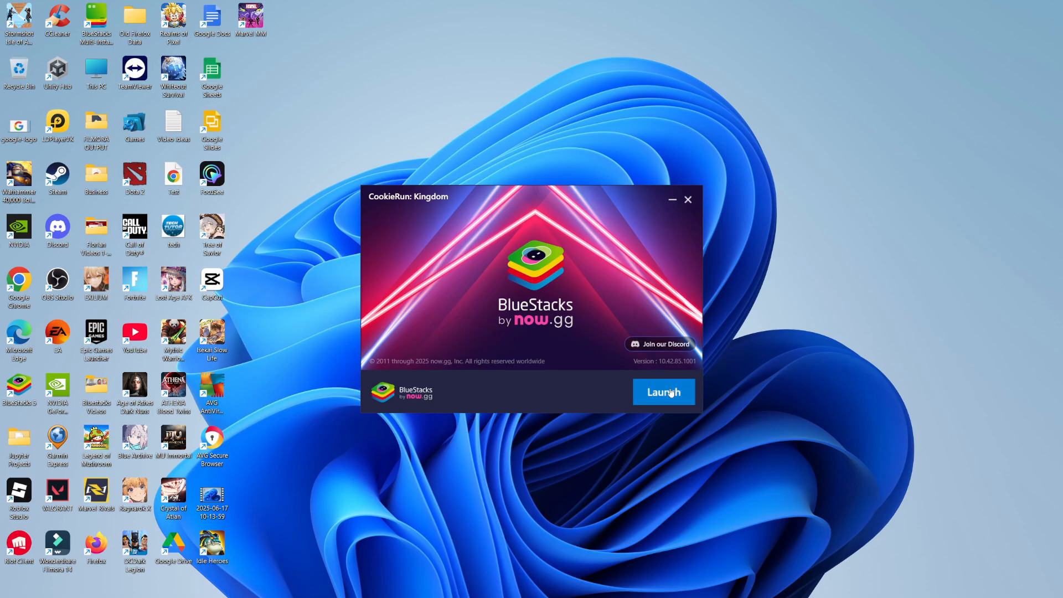
- Launch BlueStacks from the installer once installation completes
{"action": "left_click", "coordinate": [663, 392]}
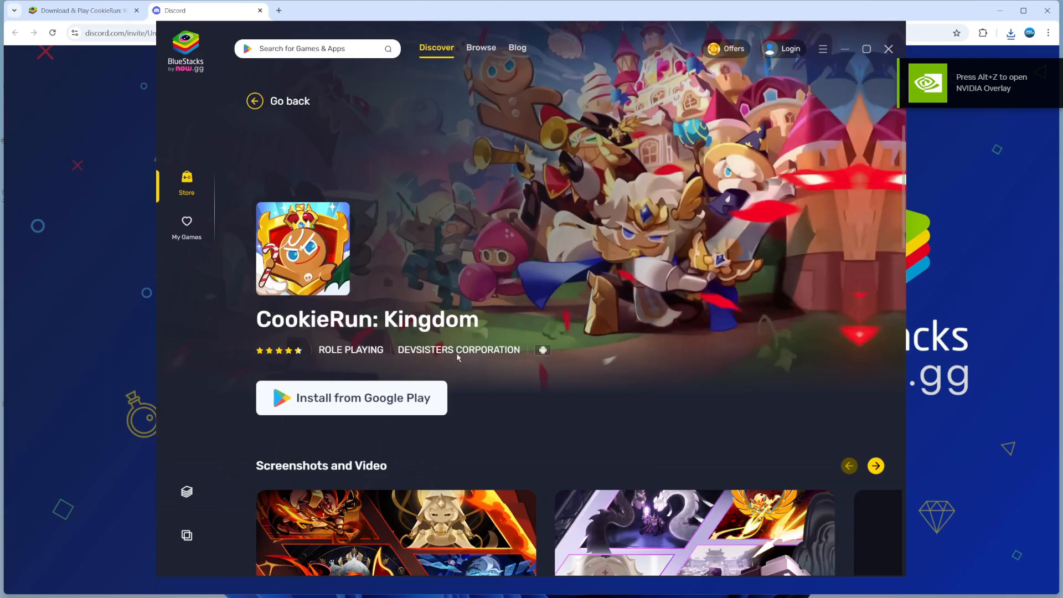
{"action": "mouse_move", "coordinate": [303, 400]}
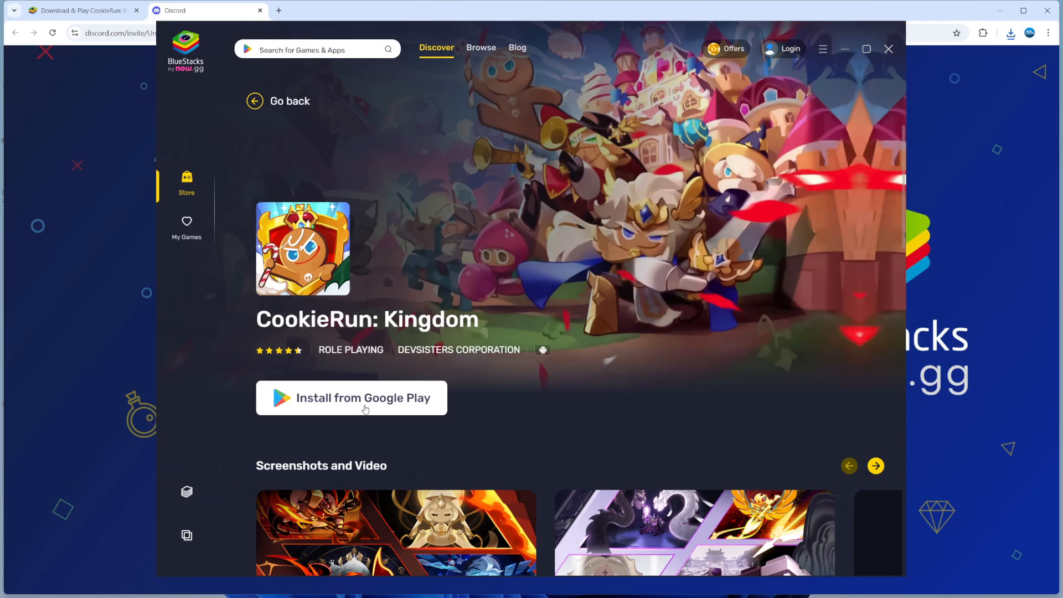
- Choose 'Install from Google Play' on the CookieRun: Kingdom store page
{"action": "left_click", "coordinate": [351, 398]}
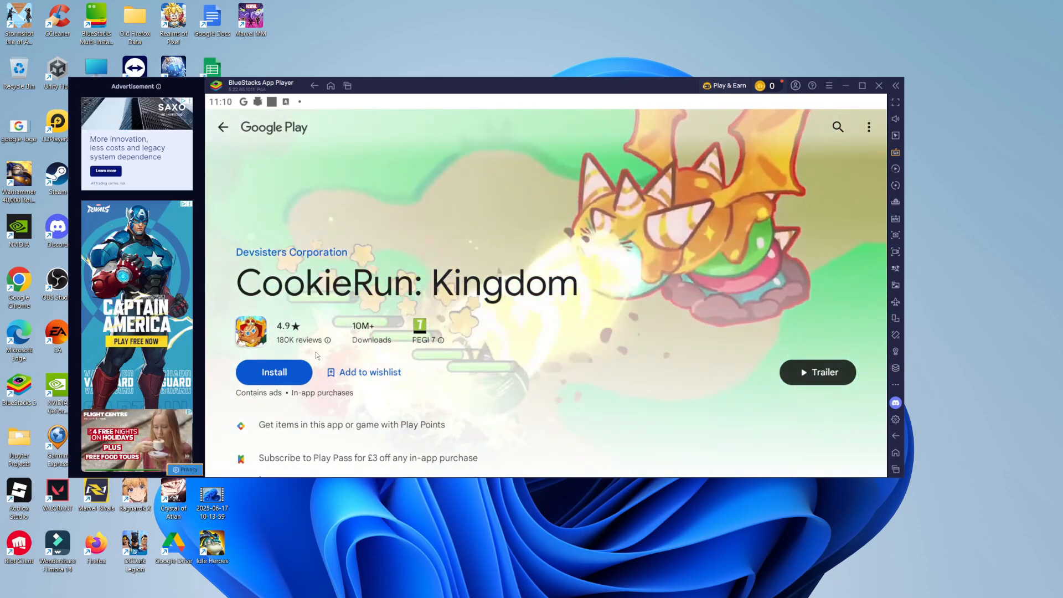
- Install CookieRun: Kingdom from its Google Play page
{"action": "left_click", "coordinate": [274, 372]}
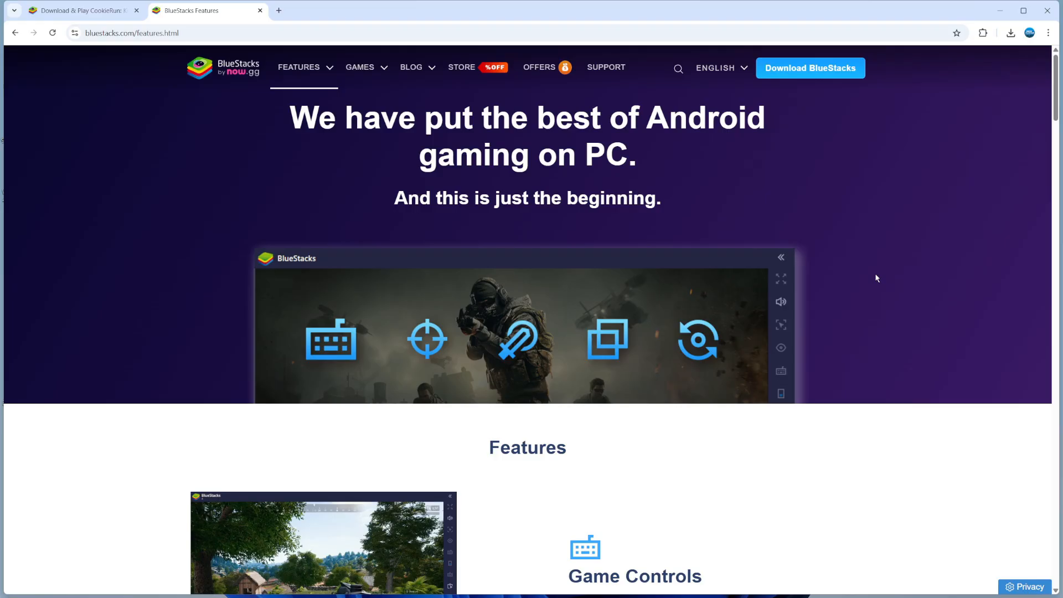
- Scroll through the BlueStacks Features page to read the emulator's gaming feature list
{"action": "scroll", "scroll_direction": "down", "scroll_amount": 3}
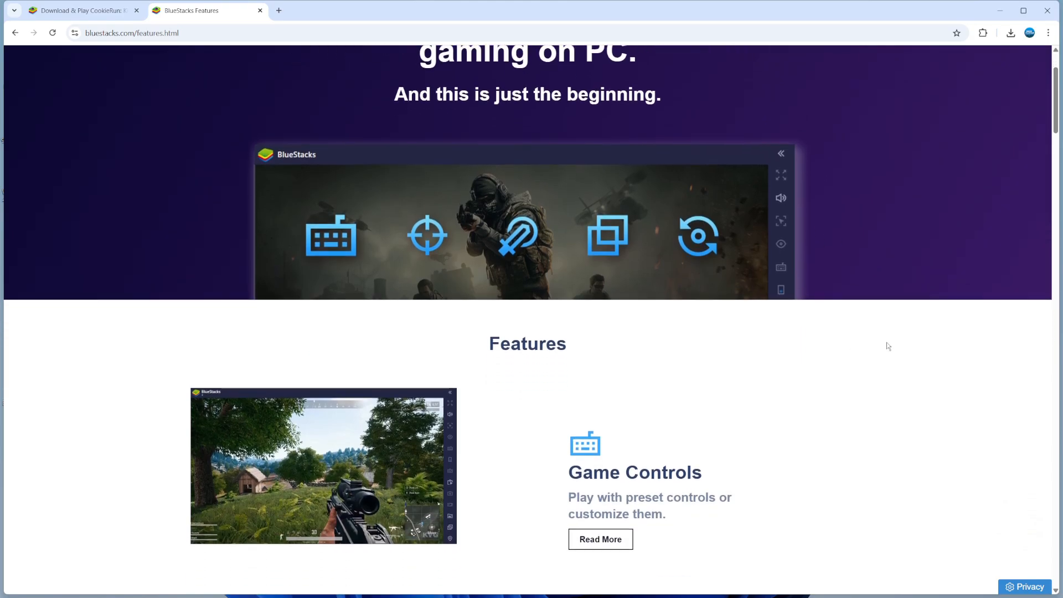
{"action": "scroll", "scroll_direction": "down", "scroll_amount": 3}
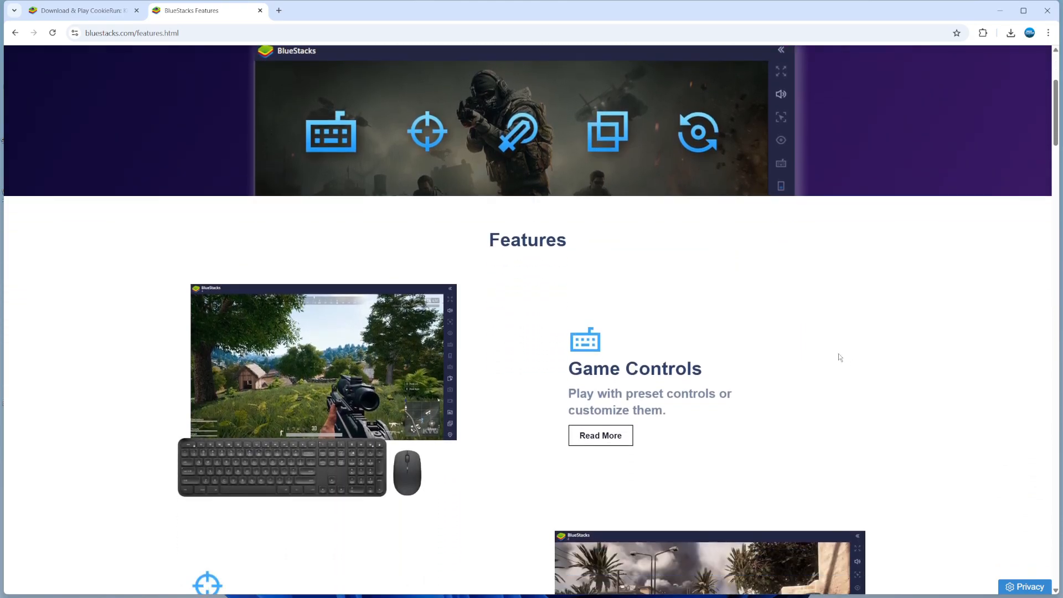
{"action": "scroll", "scroll_direction": "down", "scroll_amount": 3}
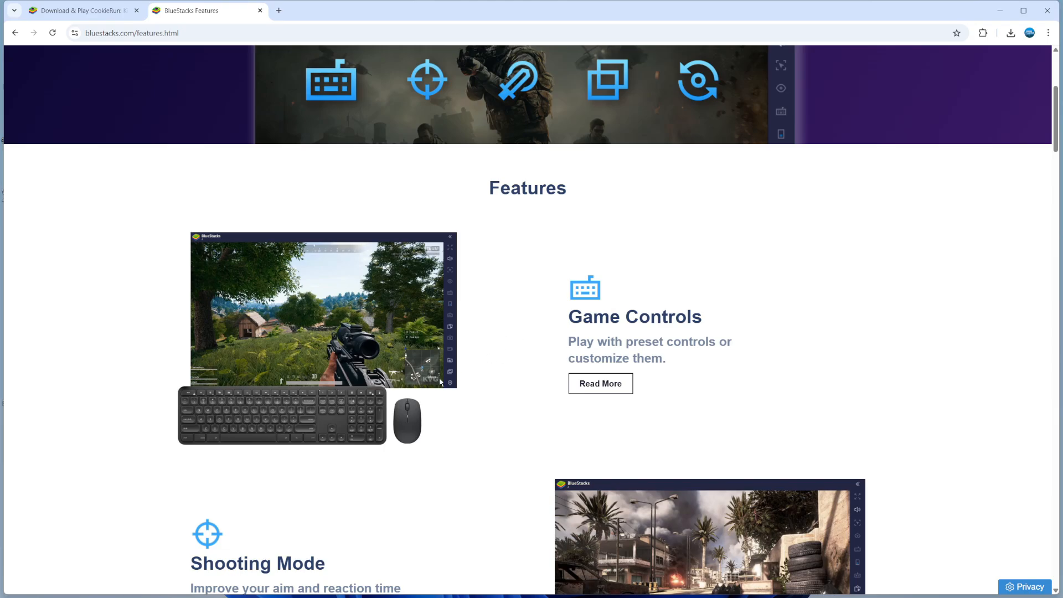
{"action": "mouse_move", "coordinate": [462, 397]}
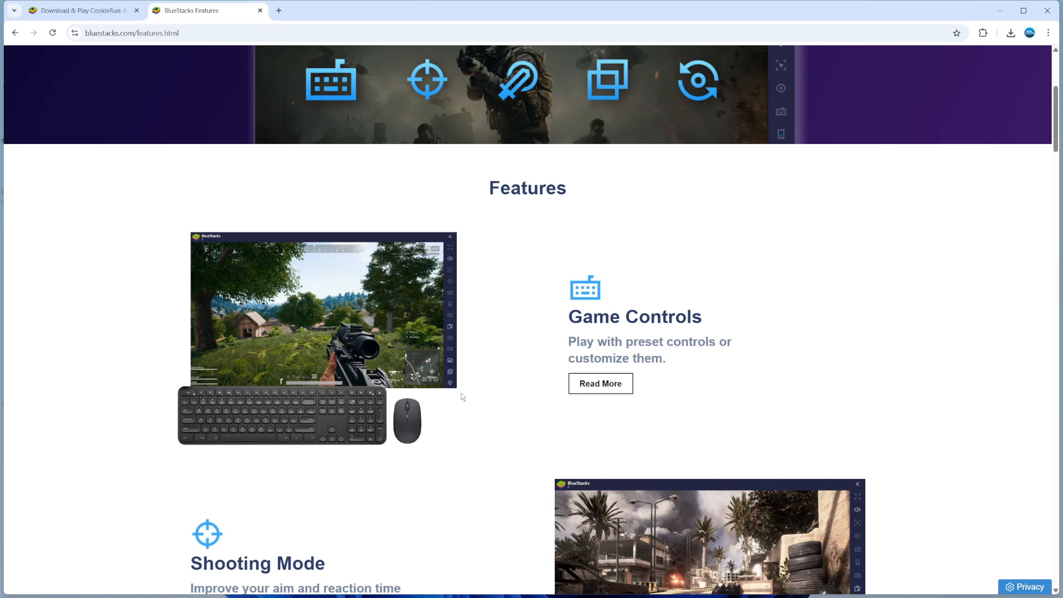
{"action": "mouse_move", "coordinate": [463, 397]}
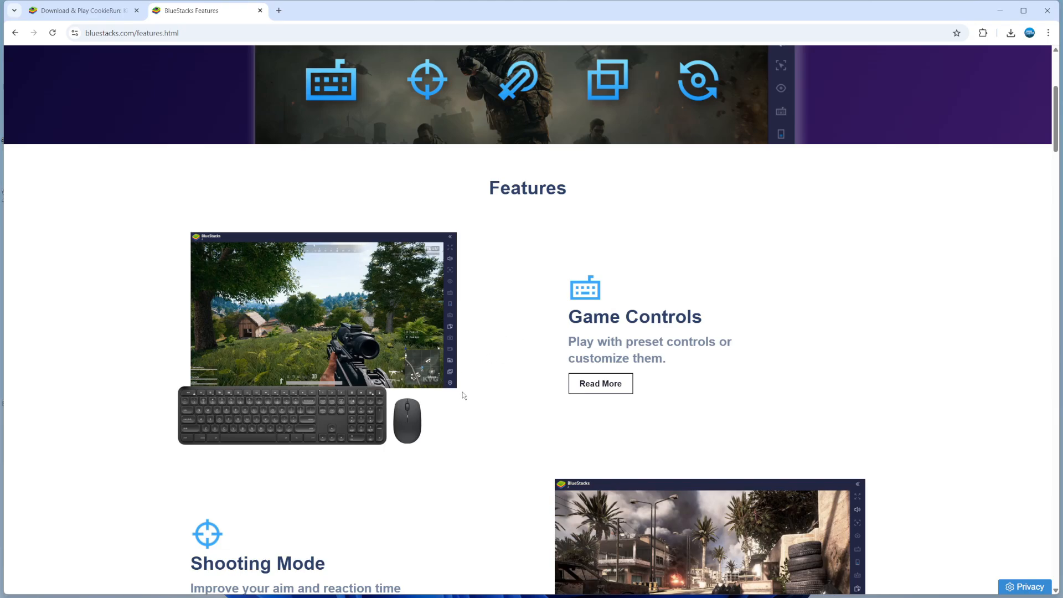
{"action": "mouse_move", "coordinate": [513, 389]}
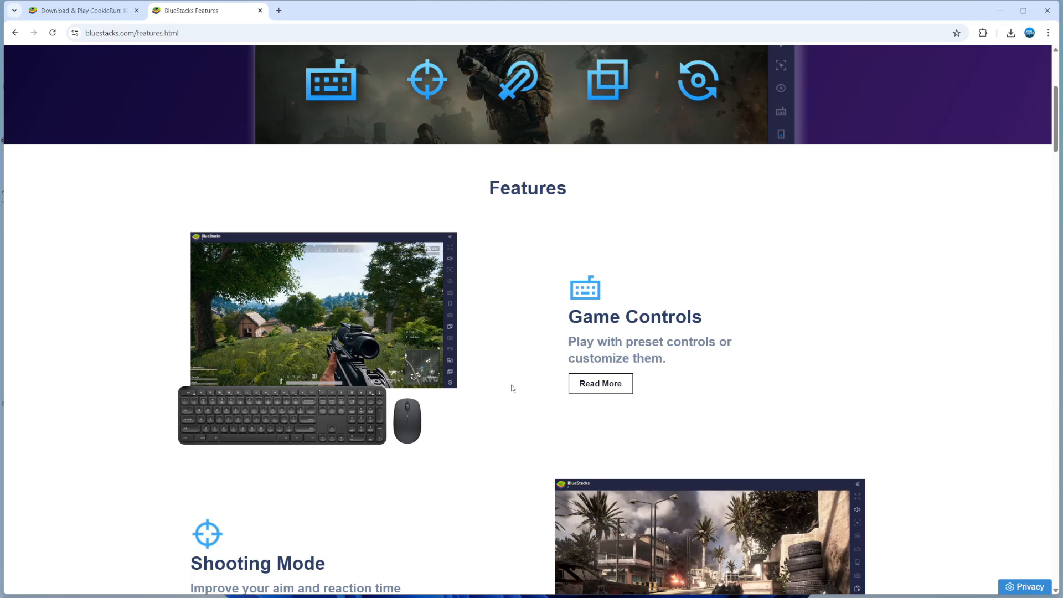
{"action": "mouse_move", "coordinate": [496, 396]}
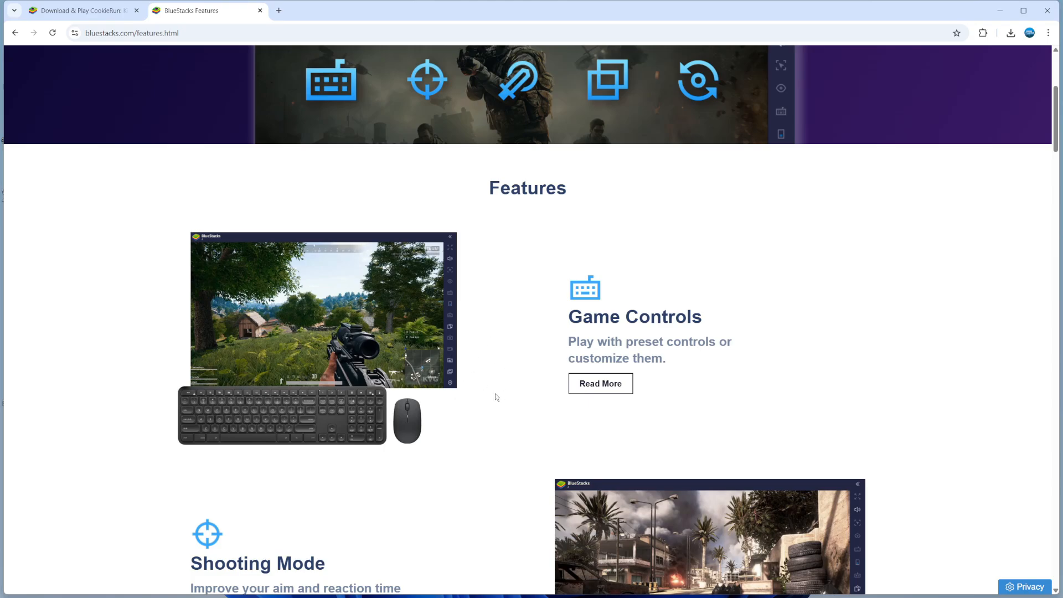
{"action": "mouse_move", "coordinate": [421, 433]}
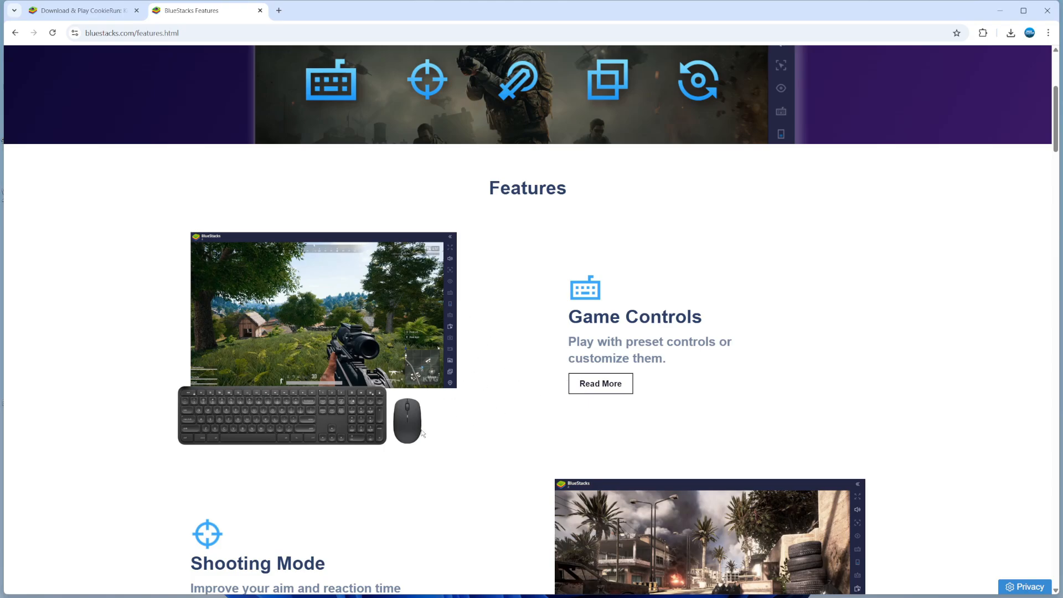
{"action": "mouse_move", "coordinate": [663, 353]}
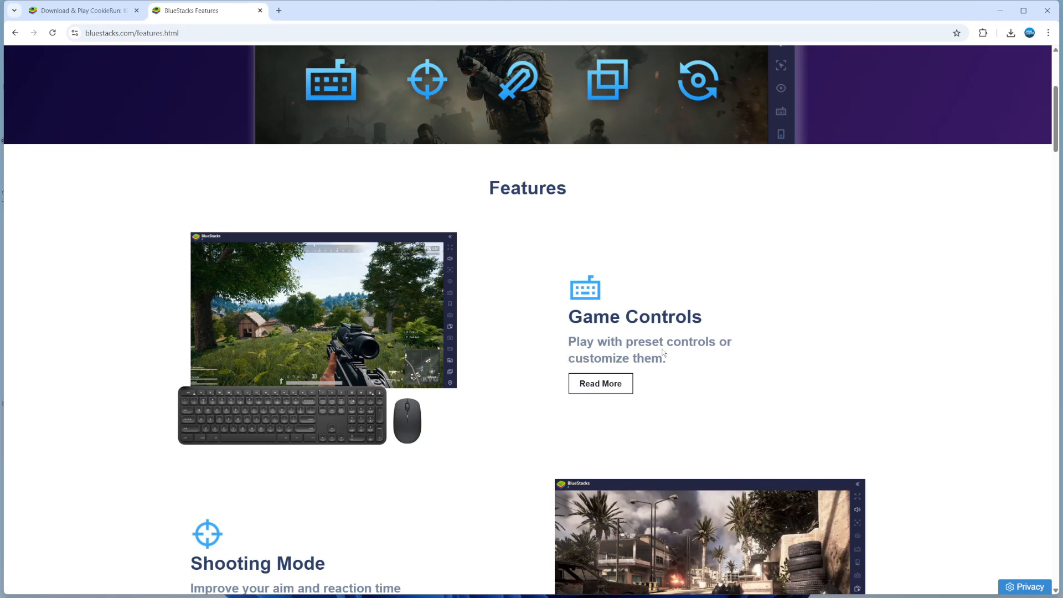
{"action": "mouse_move", "coordinate": [435, 367]}
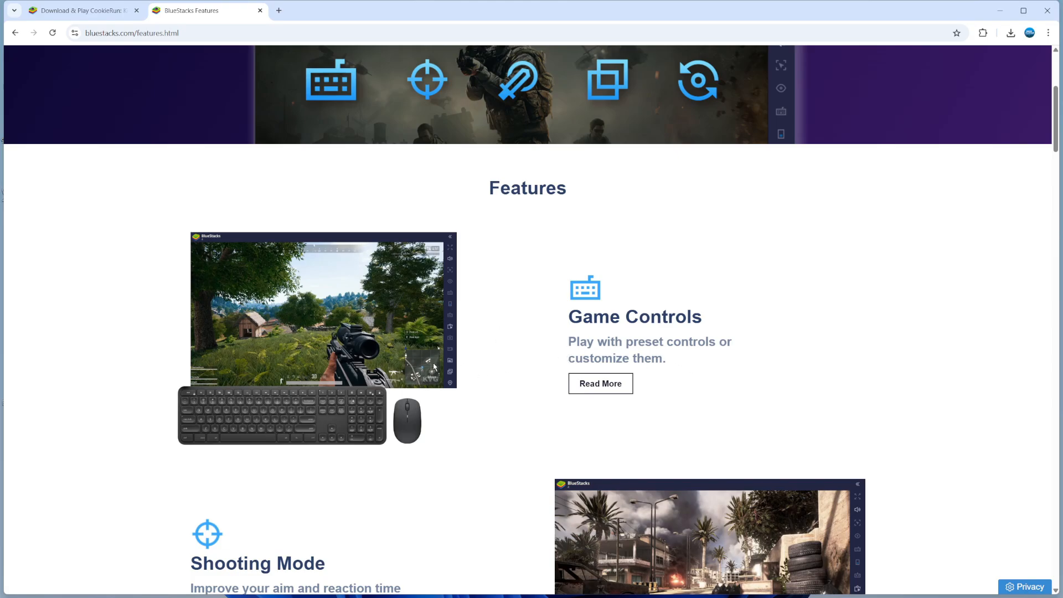
{"action": "mouse_move", "coordinate": [556, 332]}
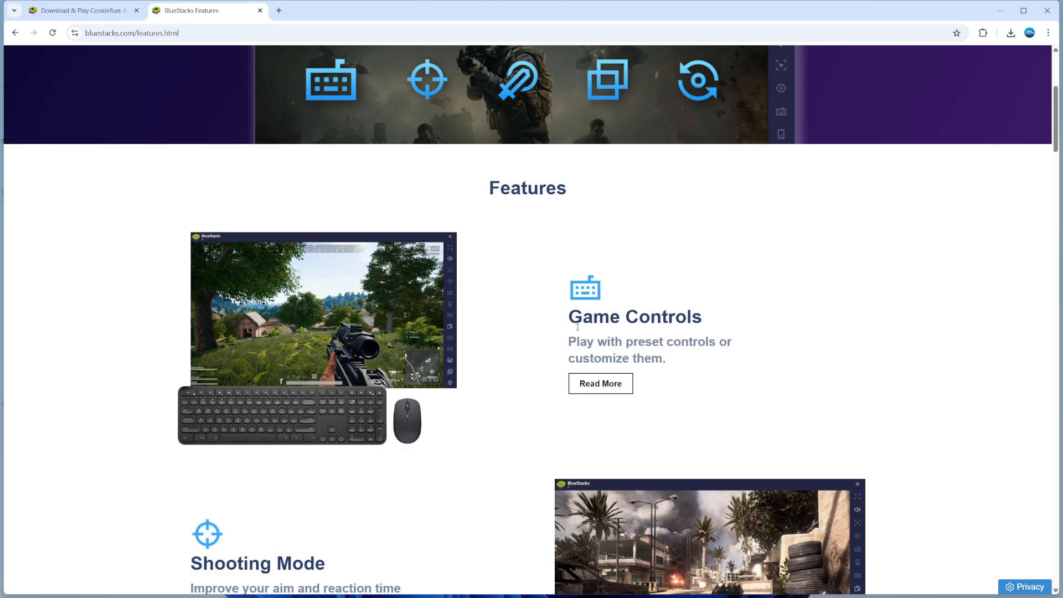
{"action": "mouse_move", "coordinate": [809, 310]}
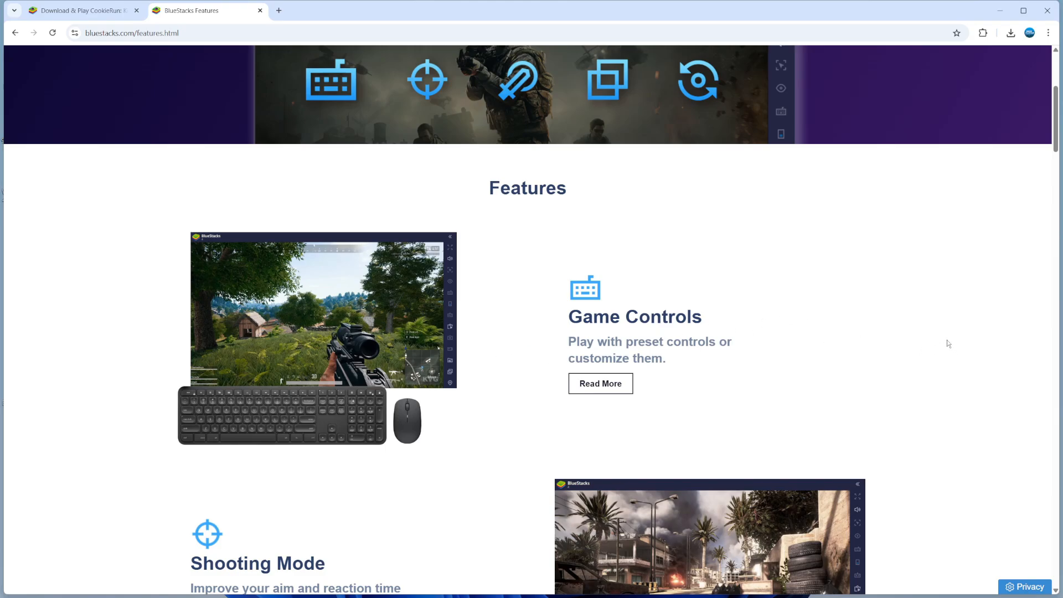
{"action": "scroll", "scroll_direction": "down", "scroll_amount": 3}
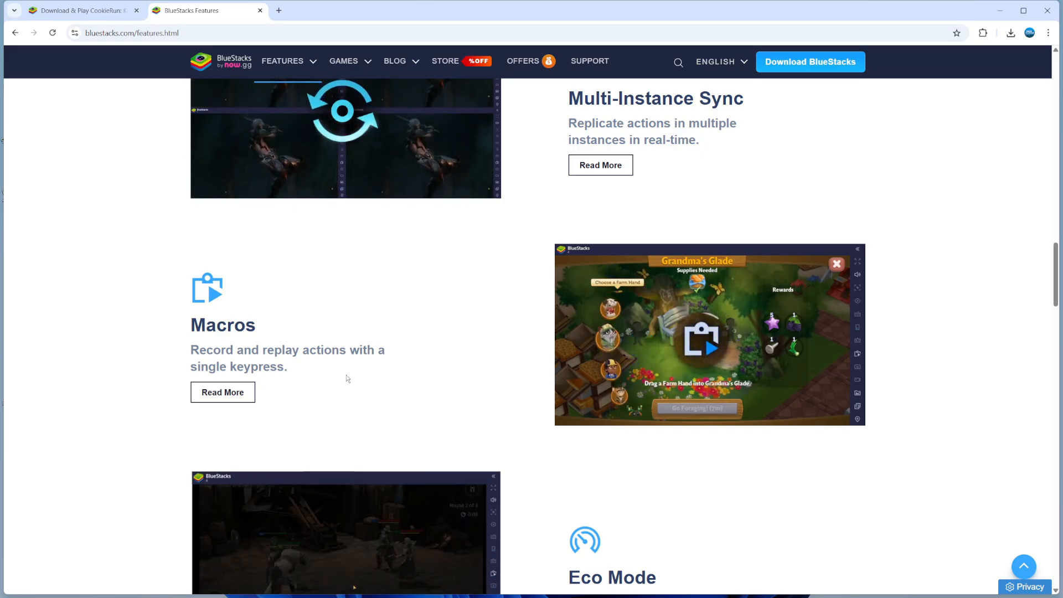
{"action": "scroll", "scroll_direction": "down", "scroll_amount": 3}
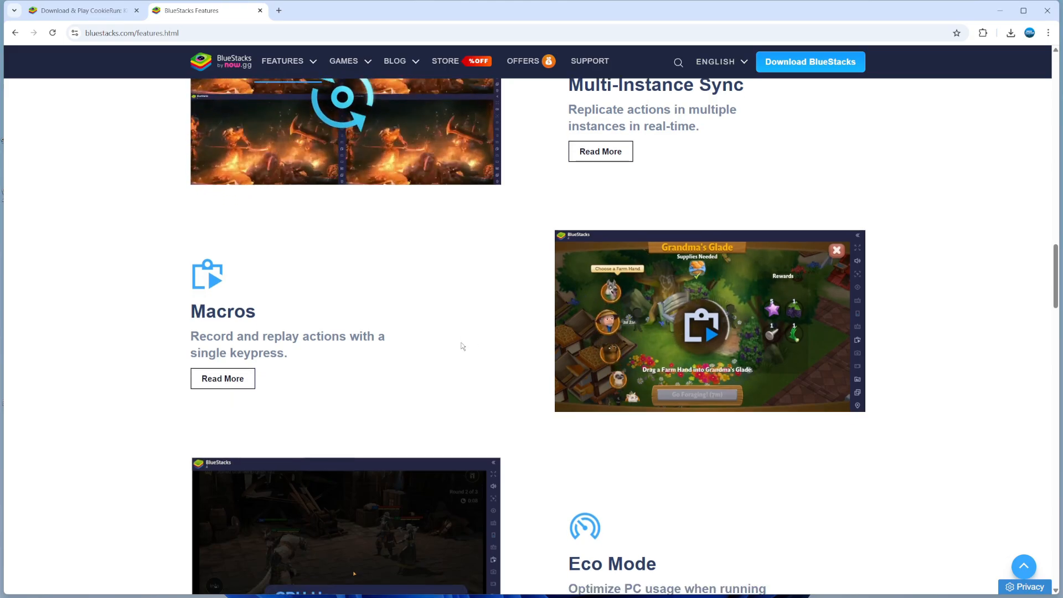
{"action": "scroll", "scroll_direction": "down", "scroll_amount": 3}
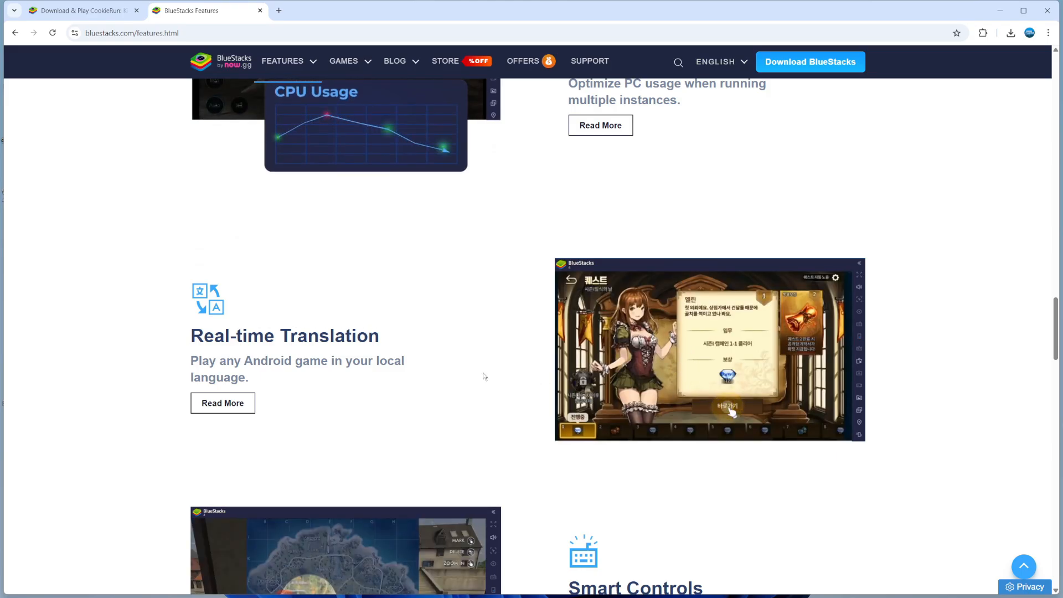
{"action": "scroll", "scroll_direction": "down", "scroll_amount": 3}
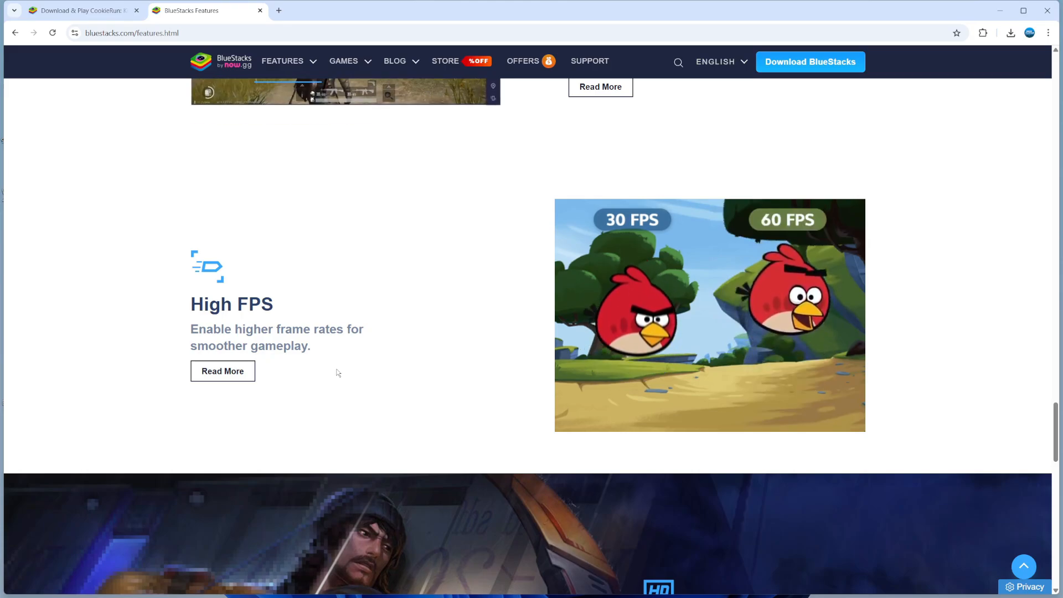
{"action": "scroll", "scroll_direction": "down", "scroll_amount": 3}
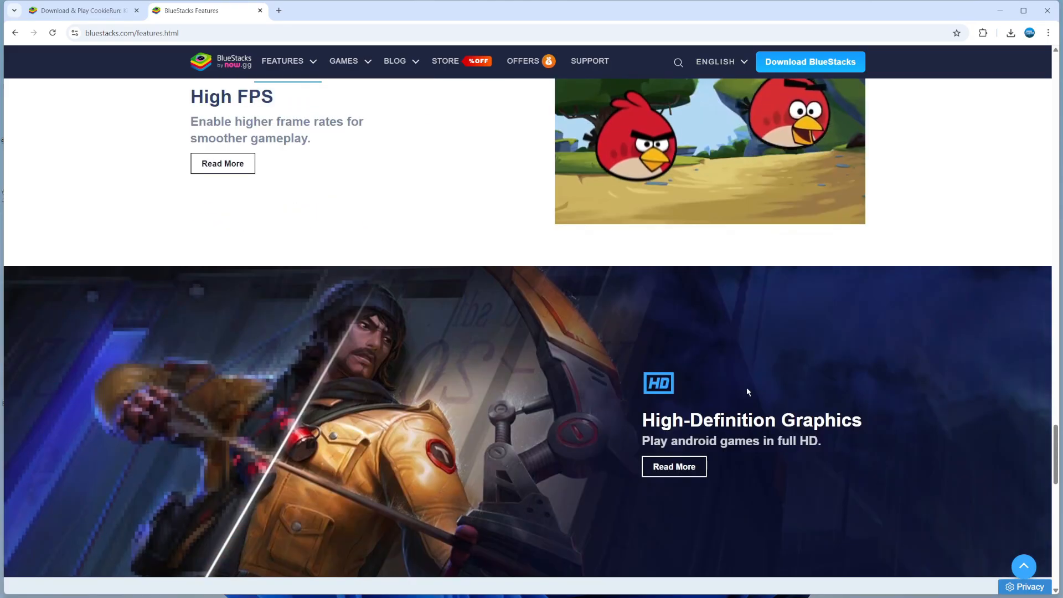
{"action": "scroll", "scroll_direction": "down", "scroll_amount": 3}
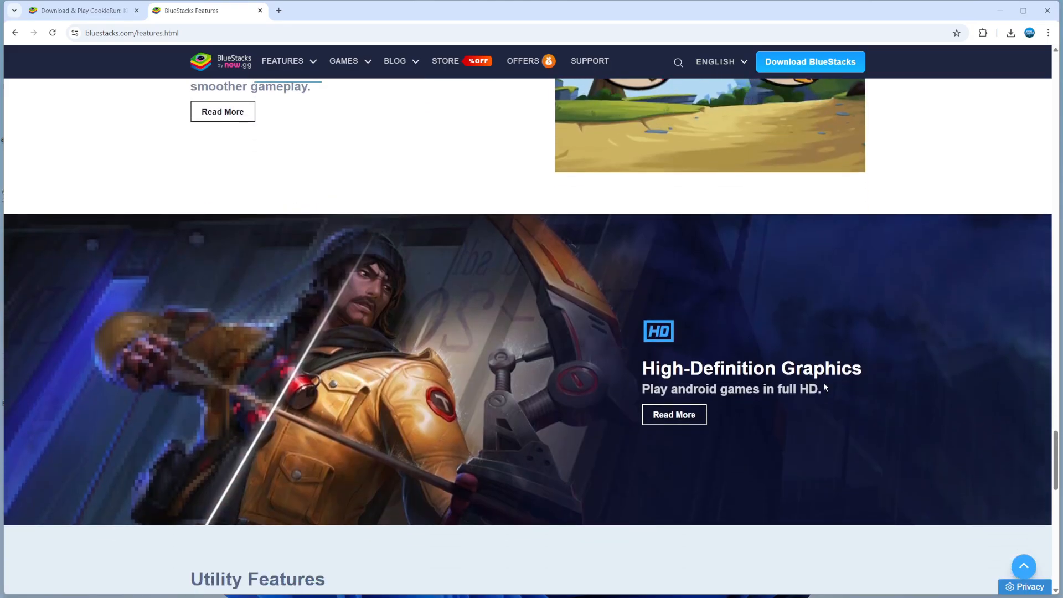
{"action": "scroll", "scroll_direction": "down", "scroll_amount": 3}
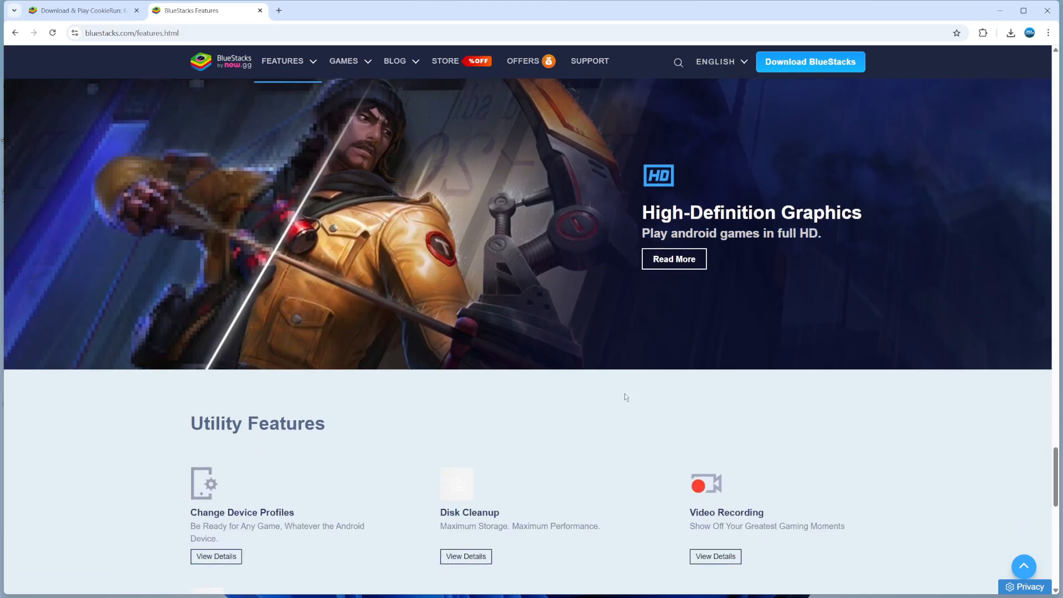
{"action": "scroll", "scroll_direction": "down", "scroll_amount": 3}
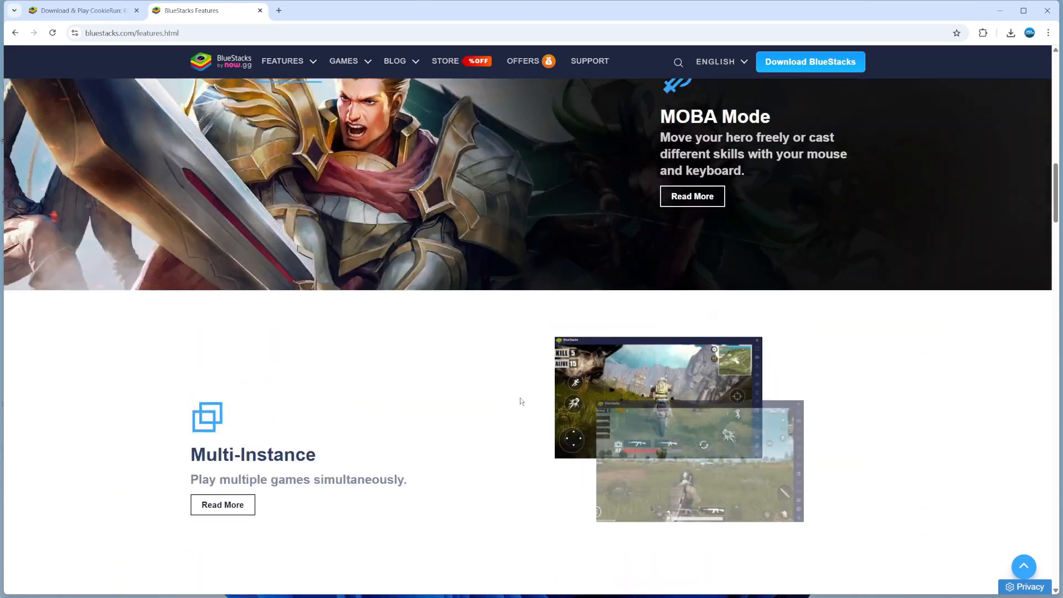
{"action": "scroll", "scroll_direction": "up", "scroll_amount": 3}
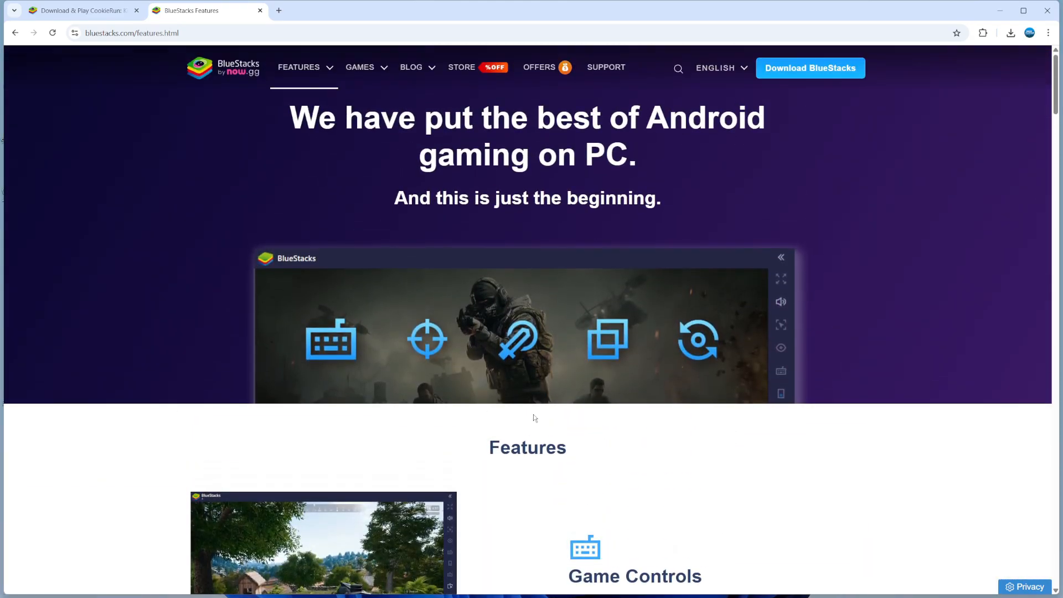
{"action": "scroll", "scroll_direction": "down", "scroll_amount": 3}
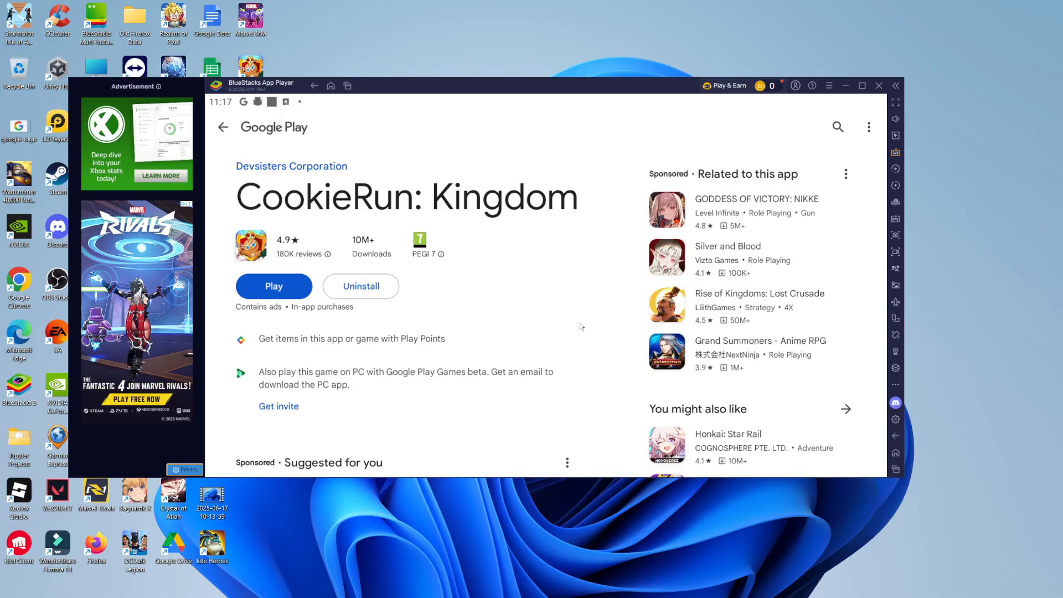
{"action": "mouse_move", "coordinate": [487, 212]}
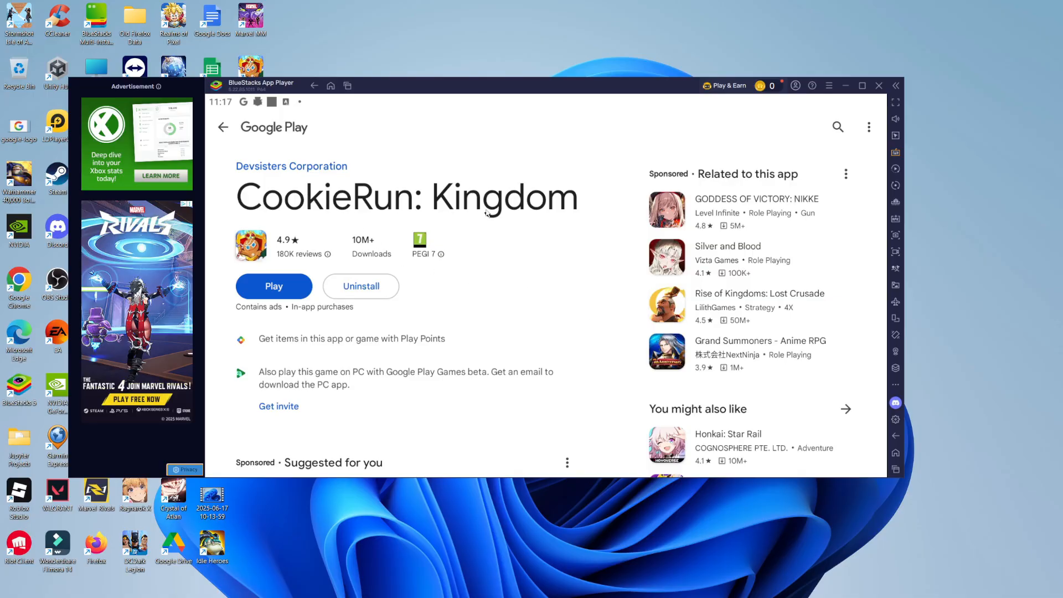
{"action": "mouse_move", "coordinate": [525, 240]}
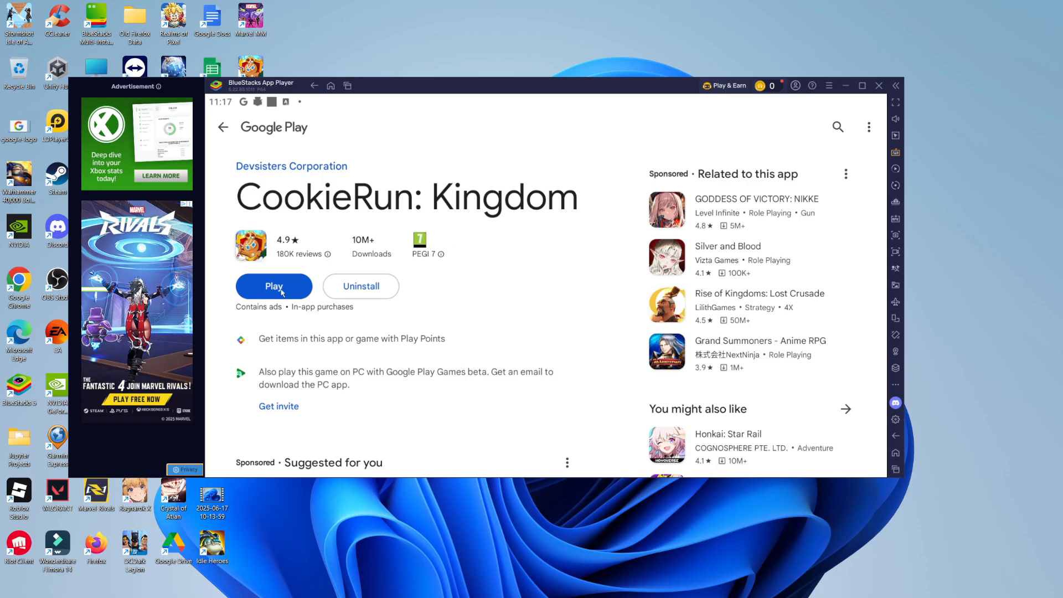
- Start CookieRun: Kingdom via Play so it begins downloading its game data
{"action": "left_click", "coordinate": [274, 286]}
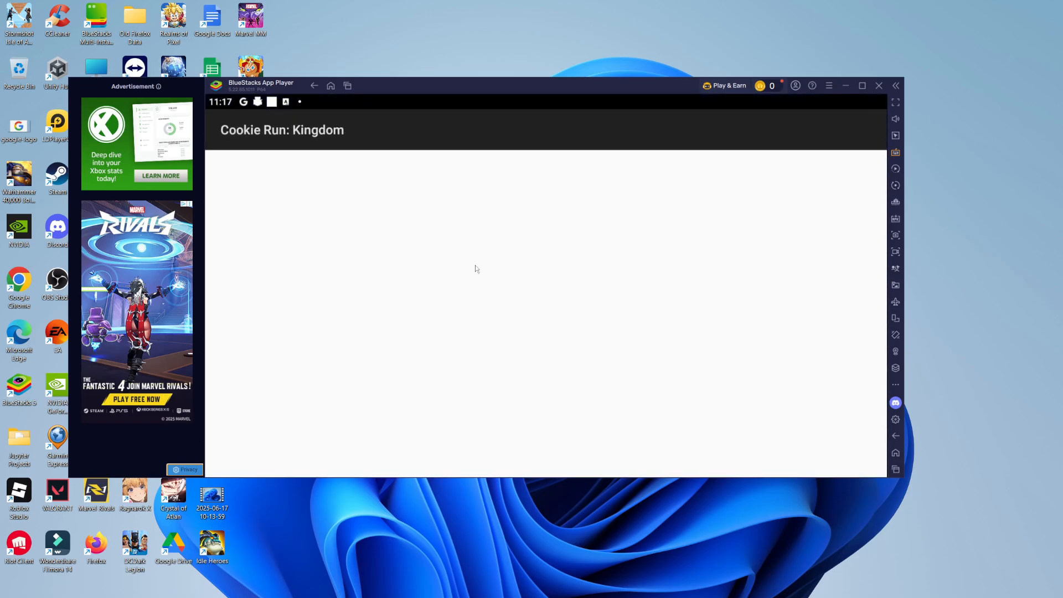
{"action": "left_click", "coordinate": [895, 152]}
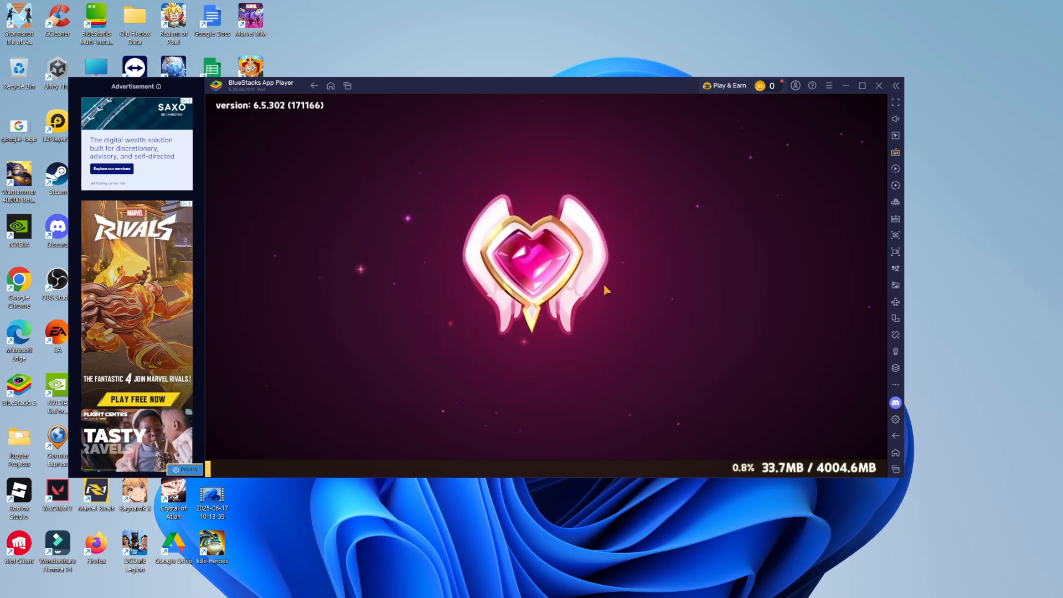
{"action": "mouse_move", "coordinate": [800, 437]}
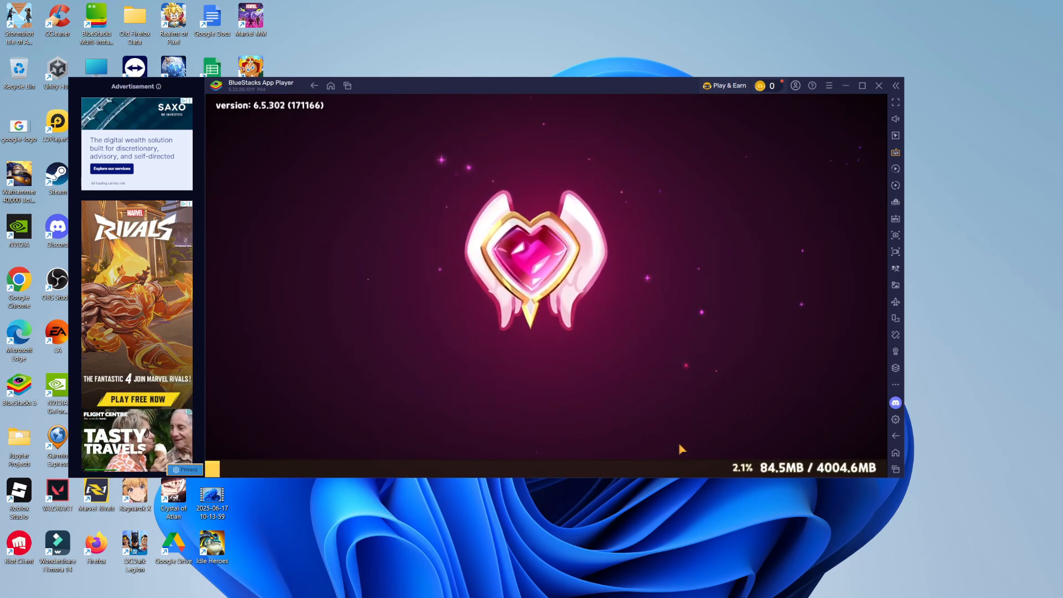
{"action": "mouse_move", "coordinate": [584, 449]}
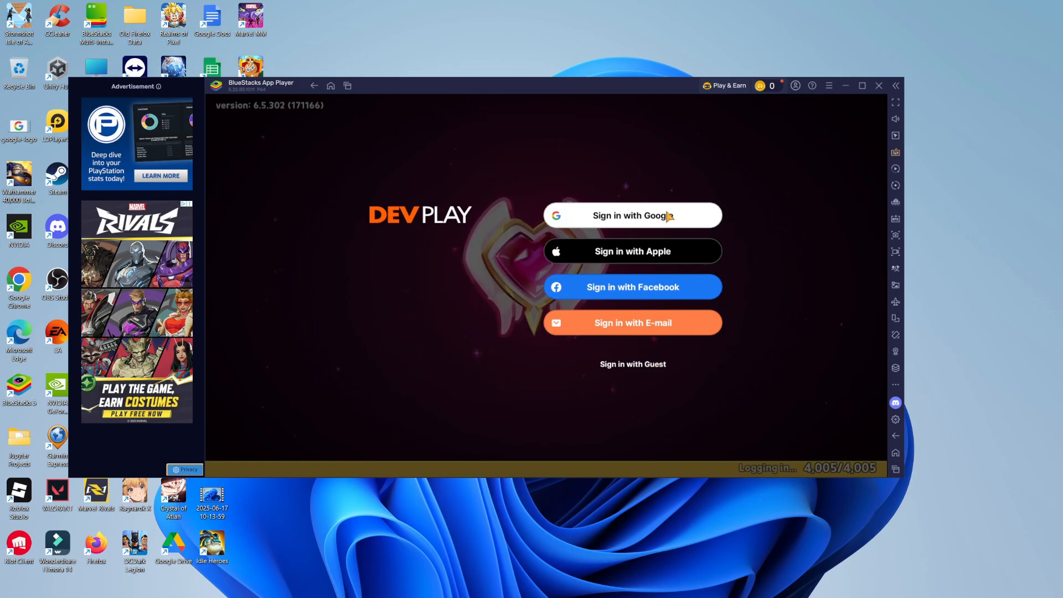
- Sign in with the existing Google account, agree to all terms and start the game
{"action": "left_click", "coordinate": [632, 215]}
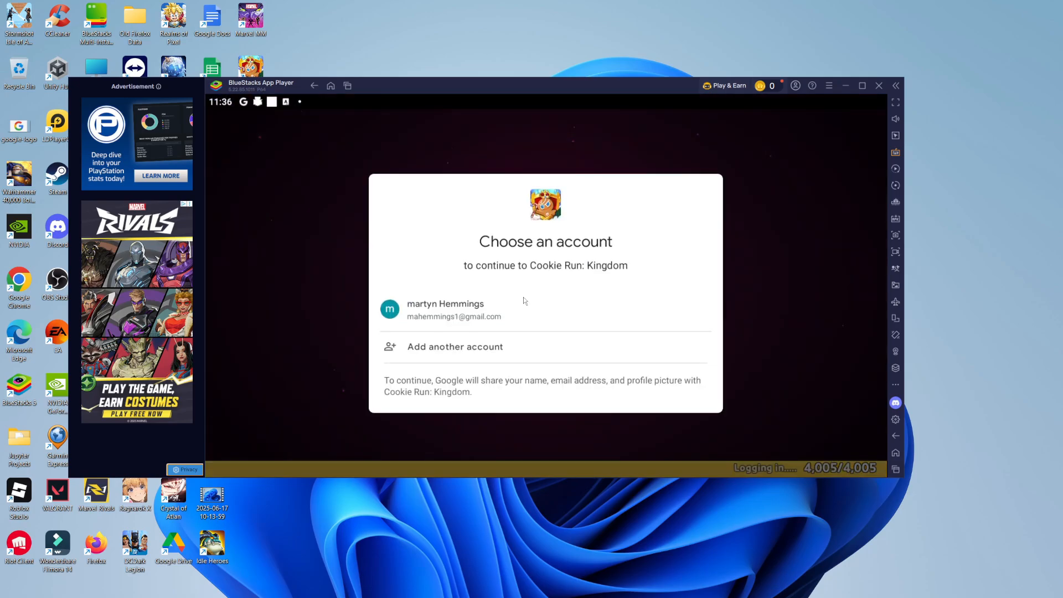
{"action": "left_click", "coordinate": [445, 309]}
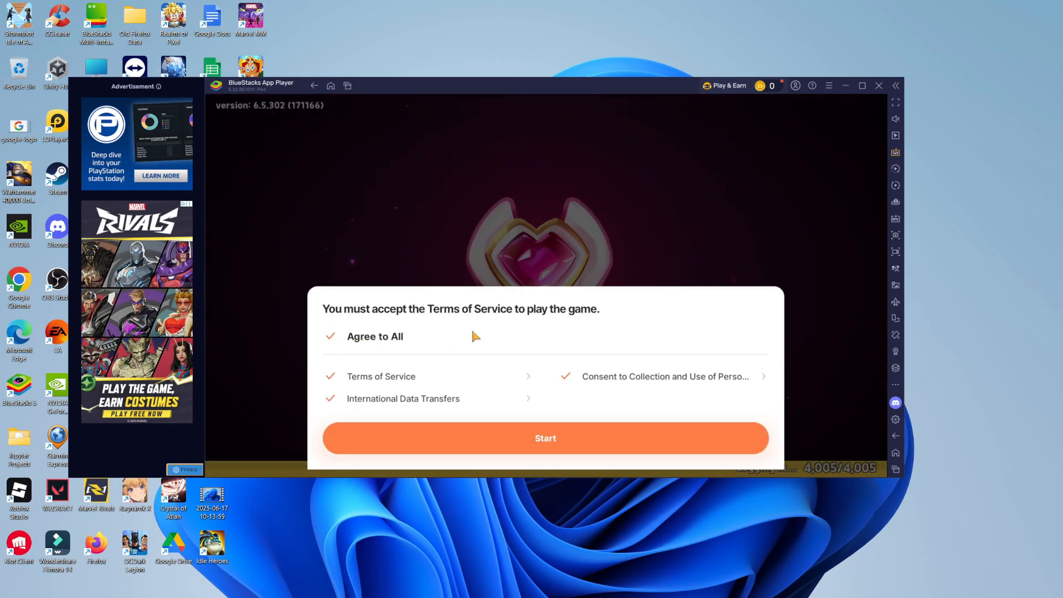
{"action": "left_click", "coordinate": [545, 438]}
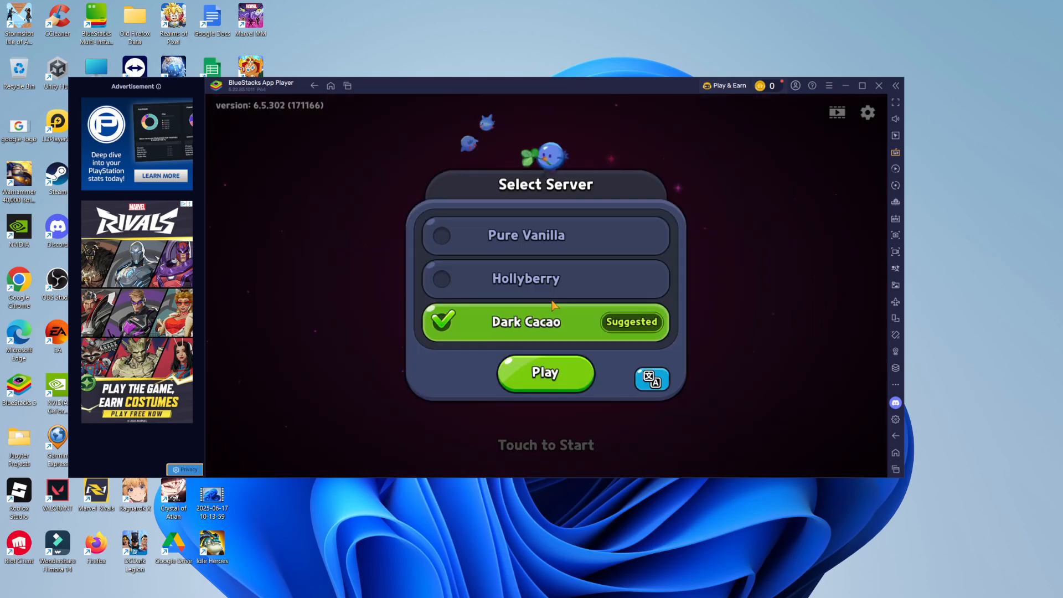
- Pick a server in Select Server and confirm playing on Dark Cacao
{"action": "left_click", "coordinate": [546, 235]}
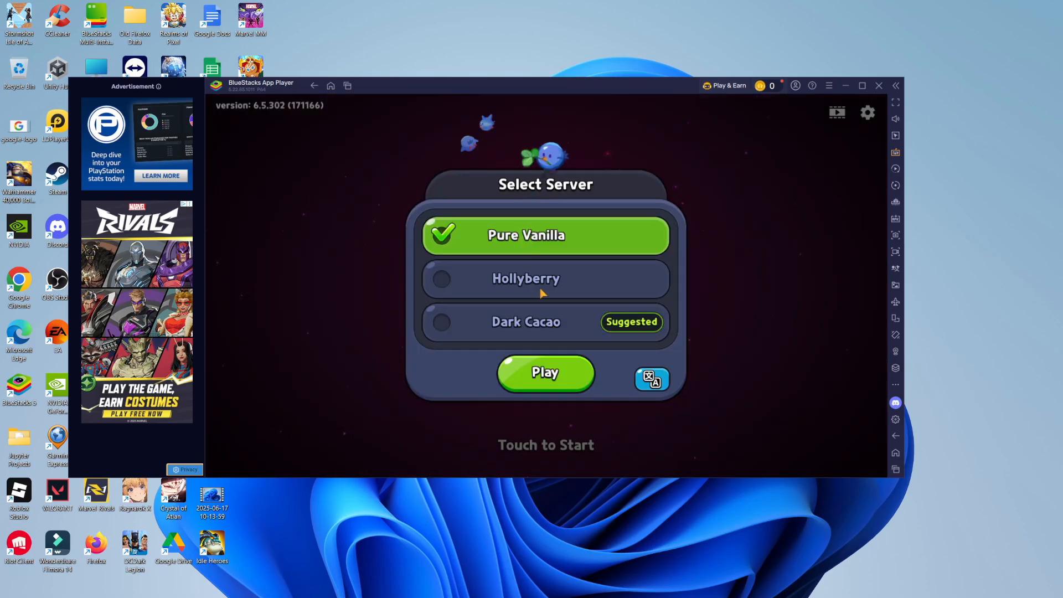
{"action": "left_click", "coordinate": [545, 372]}
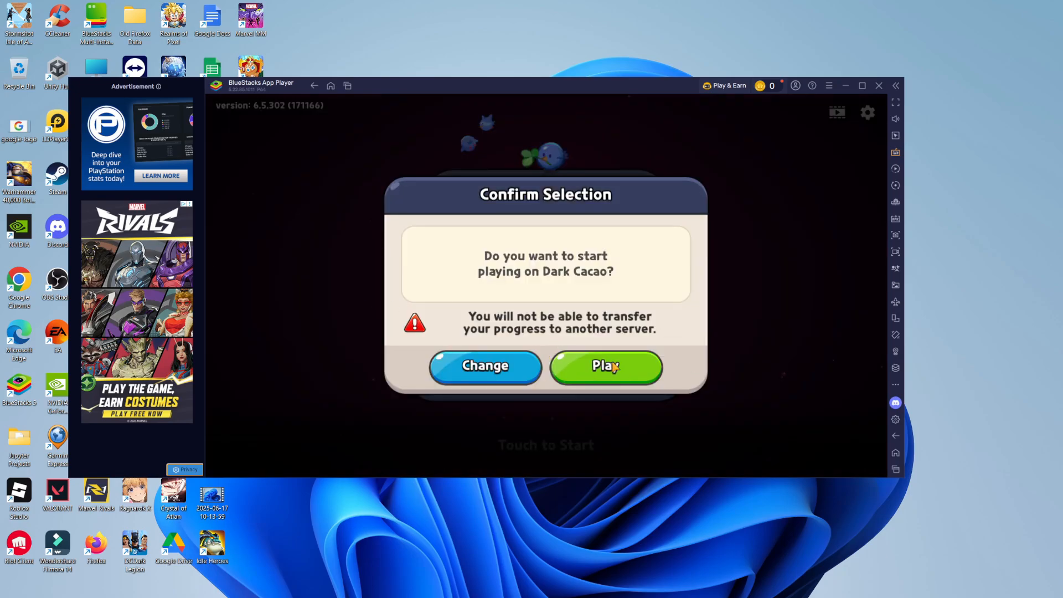
{"action": "left_click", "coordinate": [606, 367]}
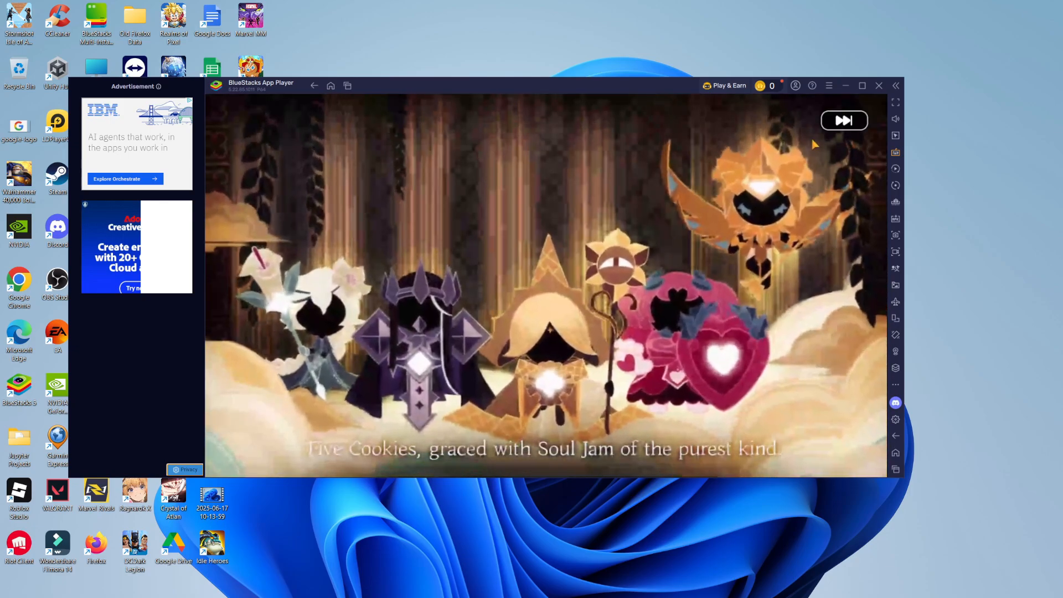
- Skip the intro cinematic and enter the game with Touch to Start
{"action": "left_click", "coordinate": [844, 120]}
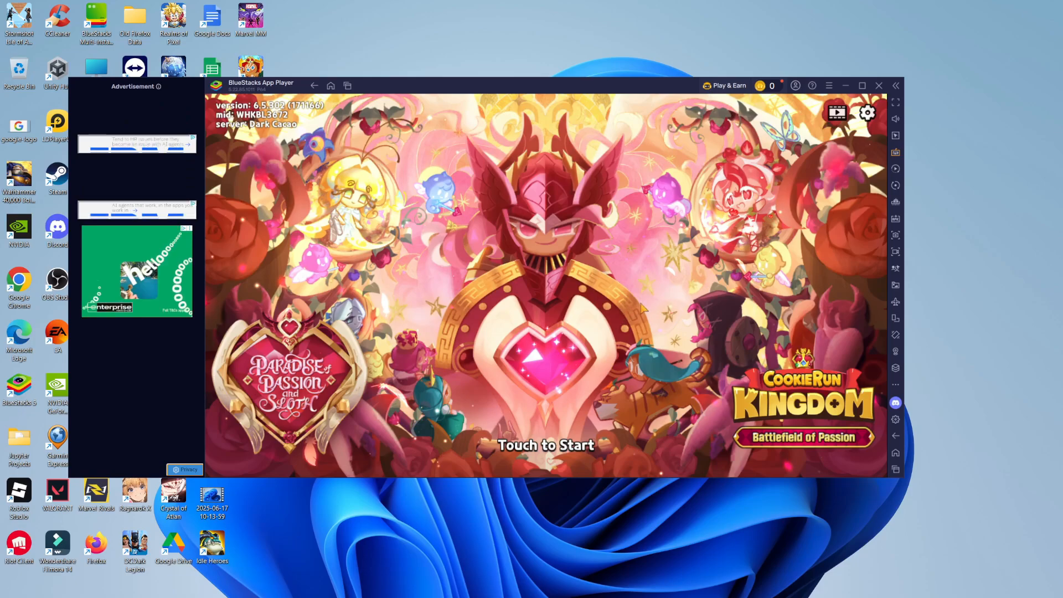
{"action": "left_click", "coordinate": [546, 446]}
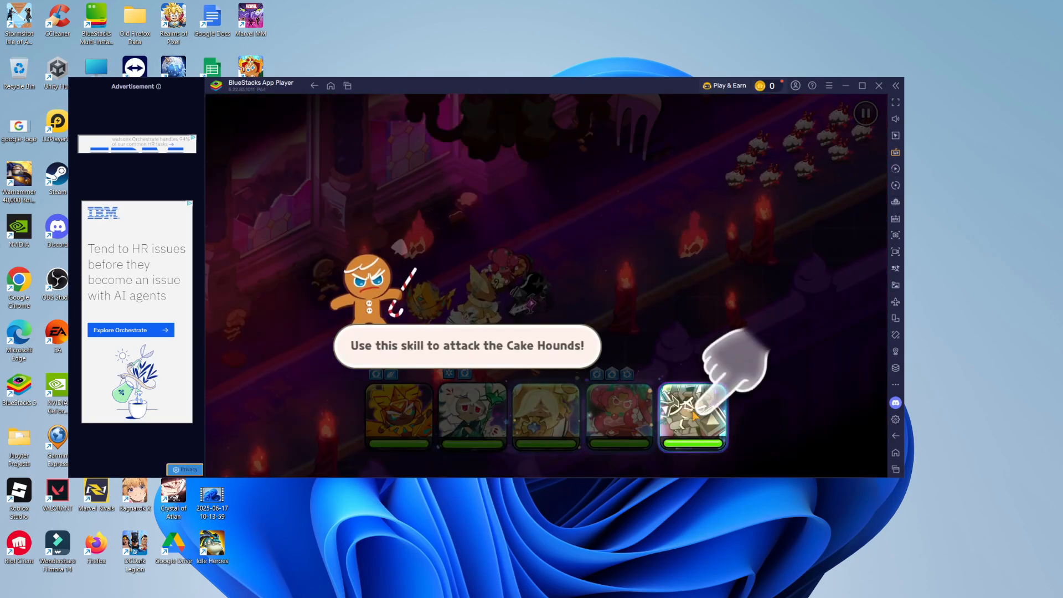
- Use the cookie skill card the tutorial hand points at against the Cake Hounds
{"action": "left_click", "coordinate": [692, 418]}
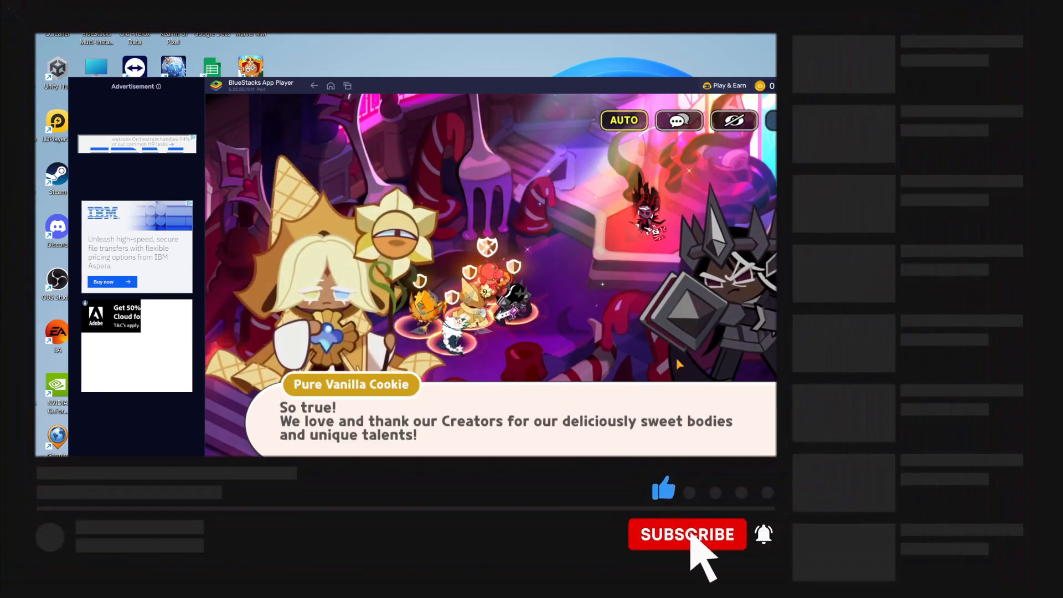
- Advance the cutscene so Dark Enchantress Cookie answers Pure Vanilla Cookie's line
{"action": "left_click", "coordinate": [687, 534]}
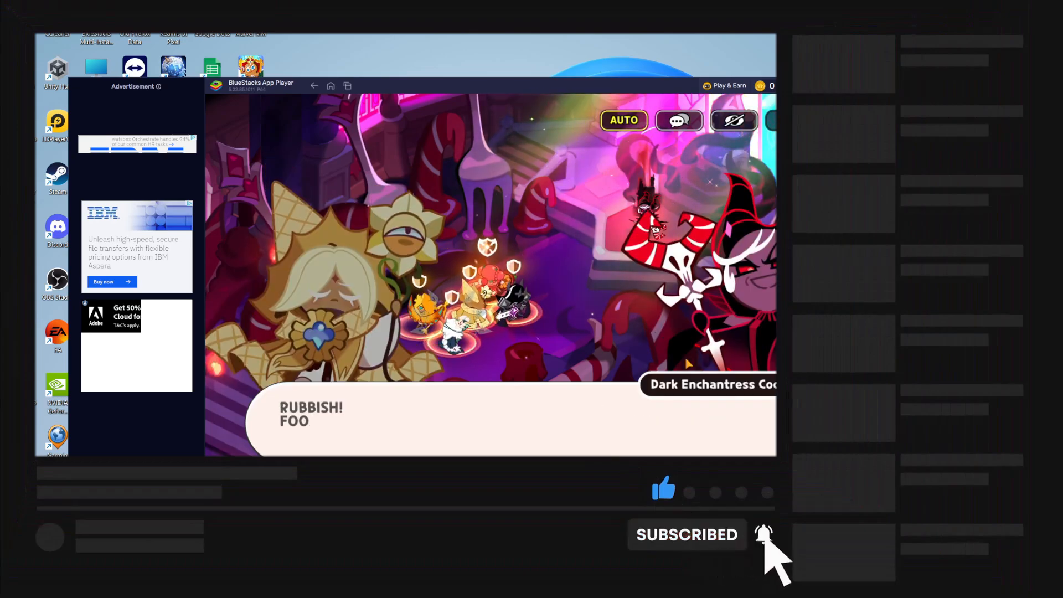